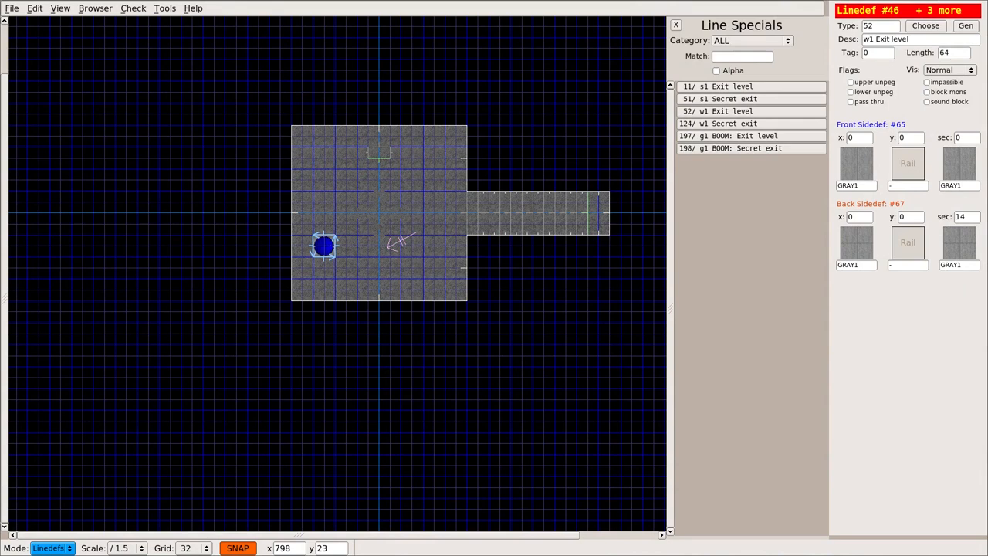
mouse_move(576, 171)
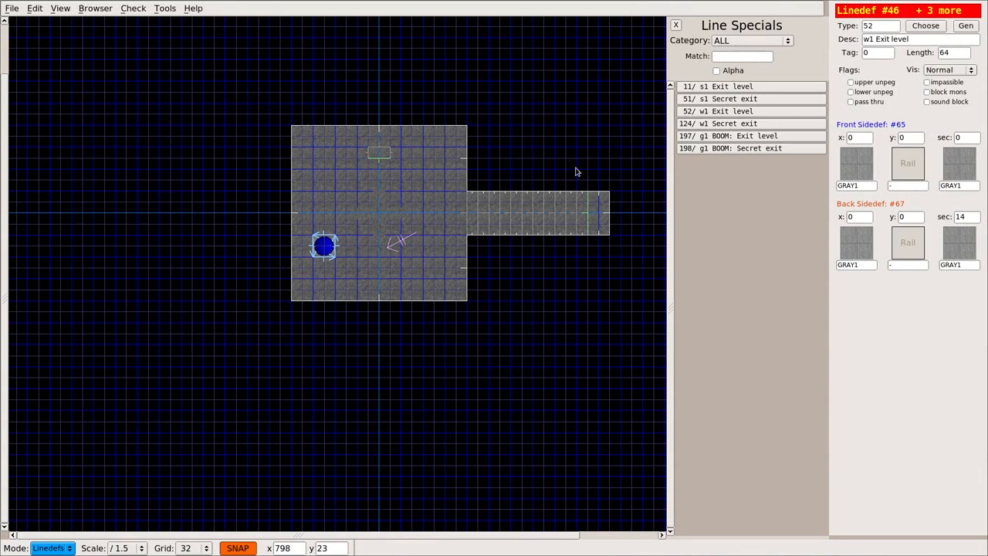
mouse_move(42, 257)
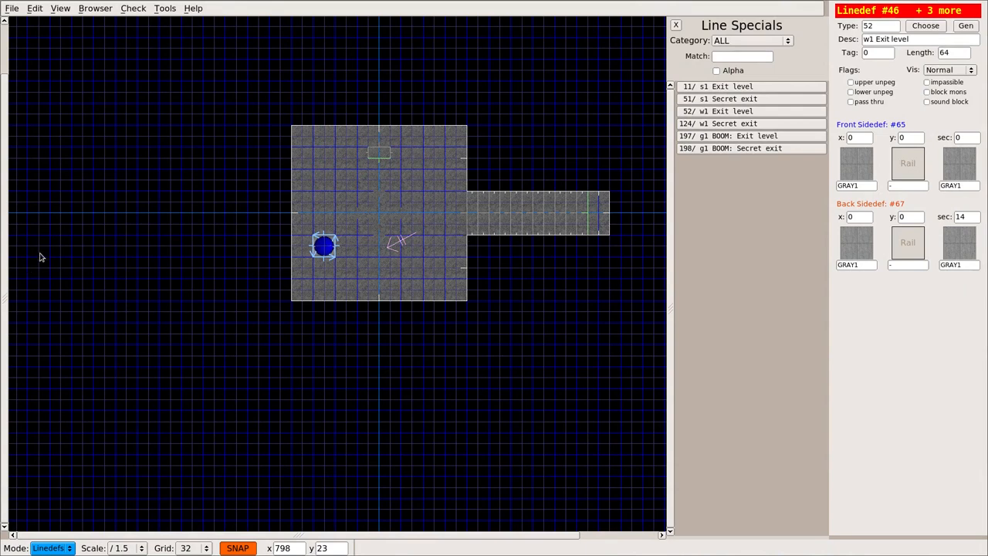
mouse_move(154, 192)
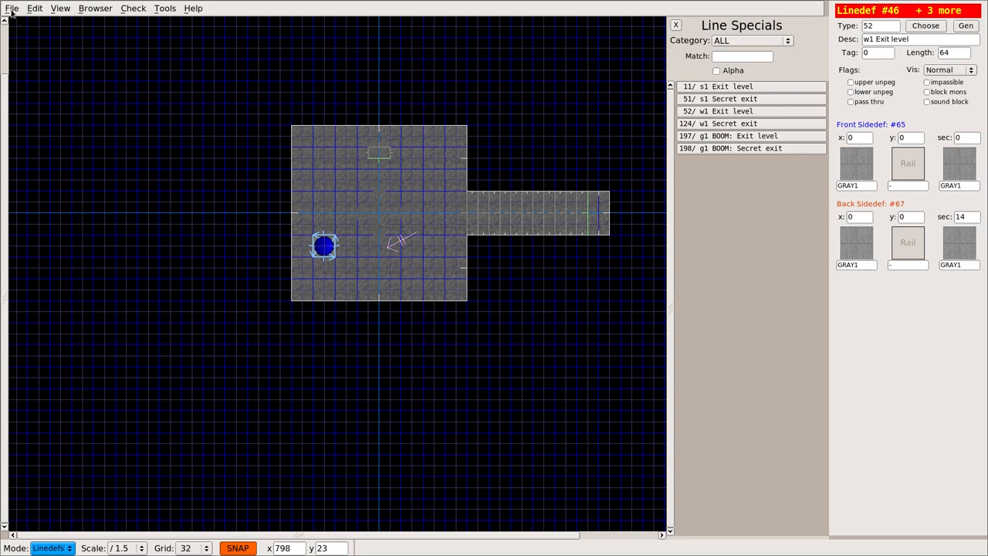
Step: Open the File menu to view map operations like Fresh Map and Rename Map
left_click(11, 7)
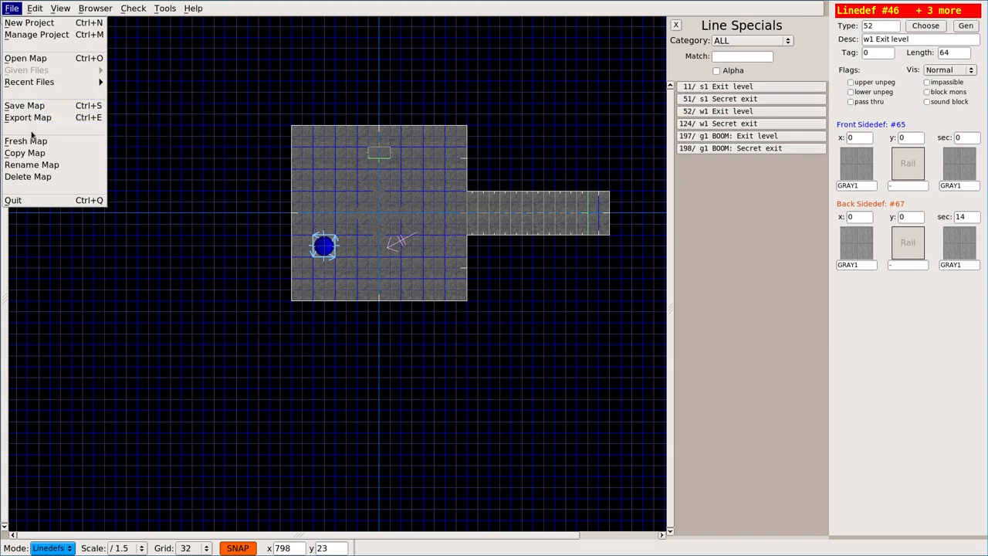
mouse_move(26, 141)
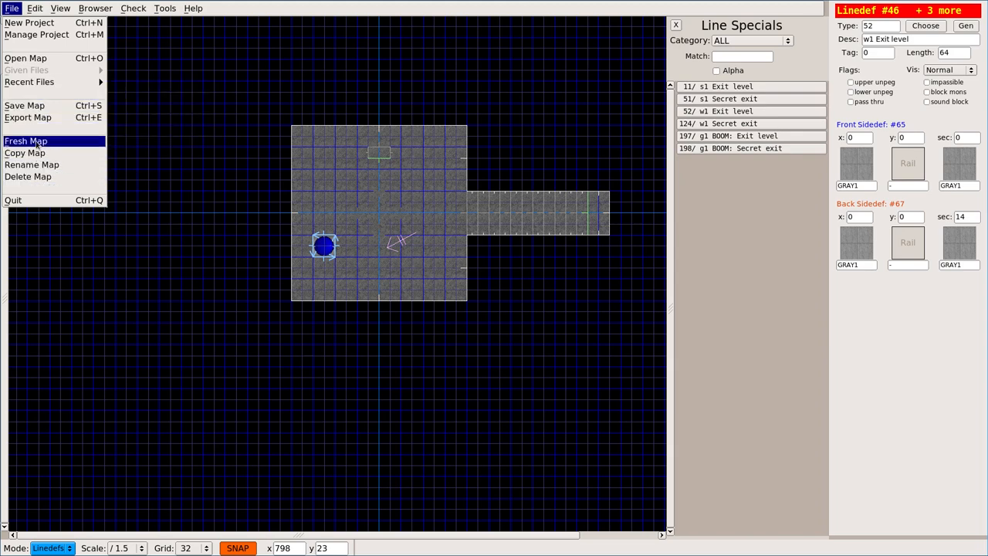
mouse_move(31, 165)
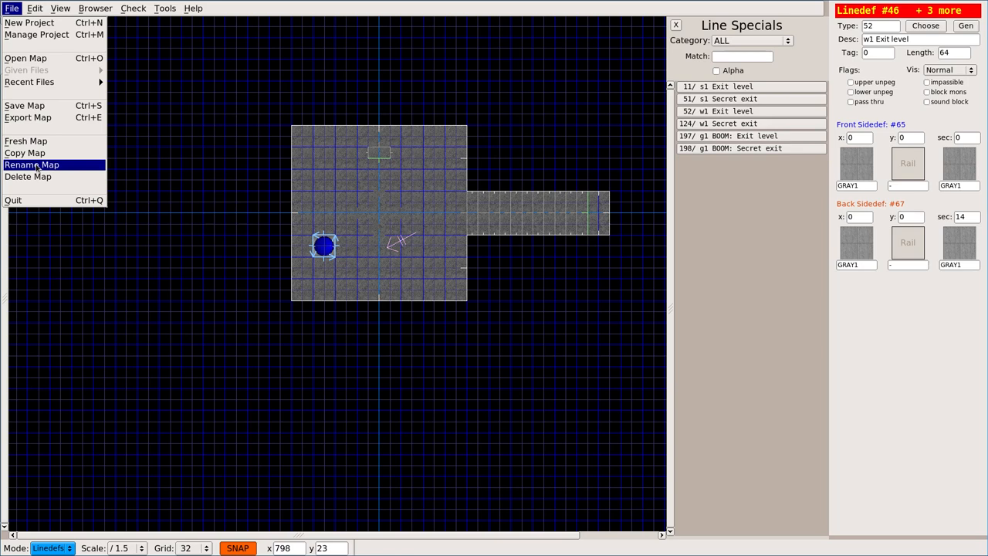
Step: Open the larger tutorial.wad map with the circular chamber and side rooms
left_click(26, 58)
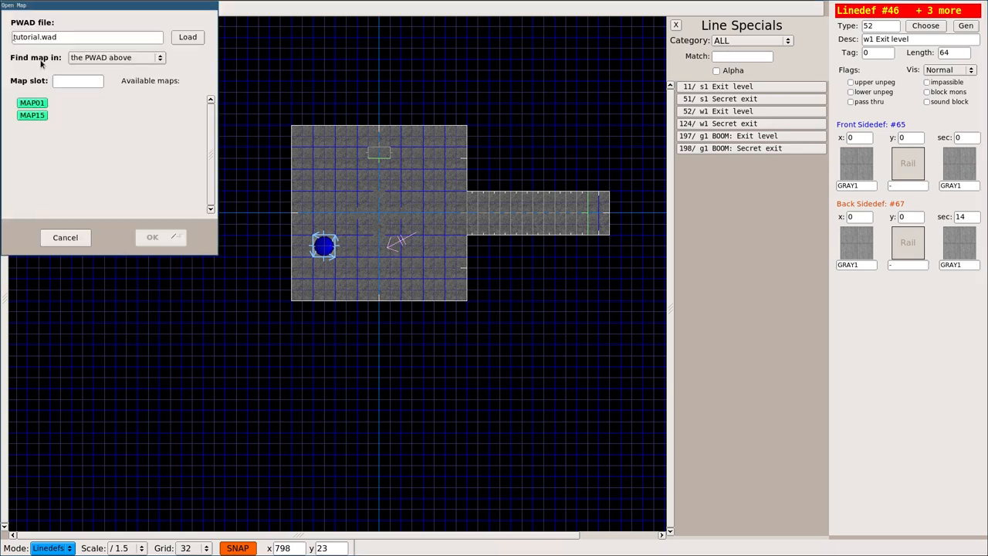
mouse_move(60, 116)
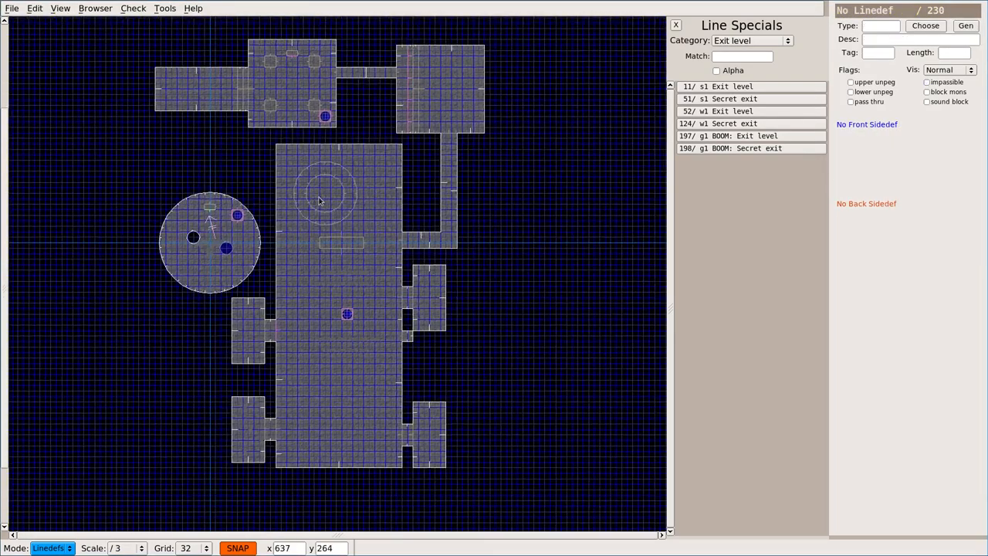
left_click(347, 312)
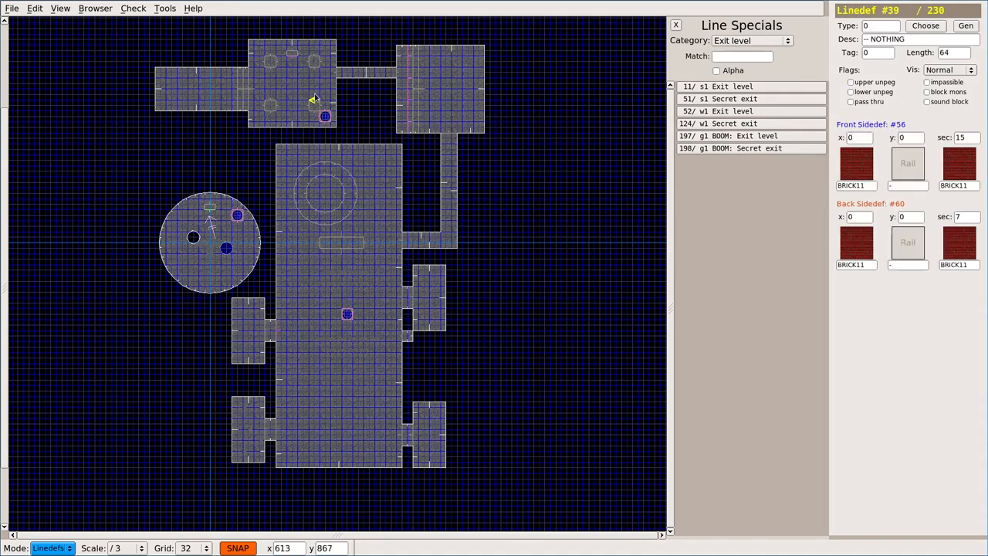
left_click(459, 112)
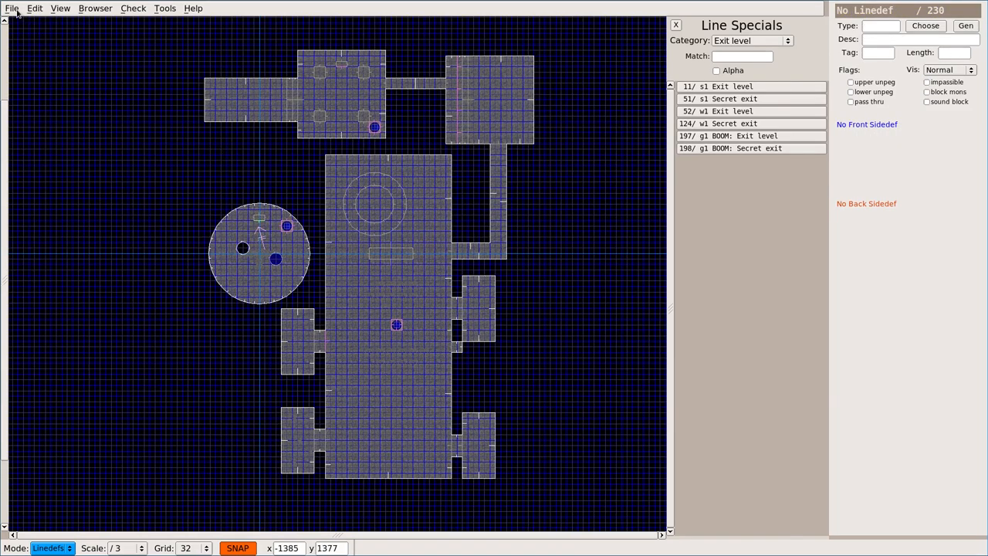
Step: Create a fresh map in a new slot and add a small alcove to the room's top wall
left_click(11, 8)
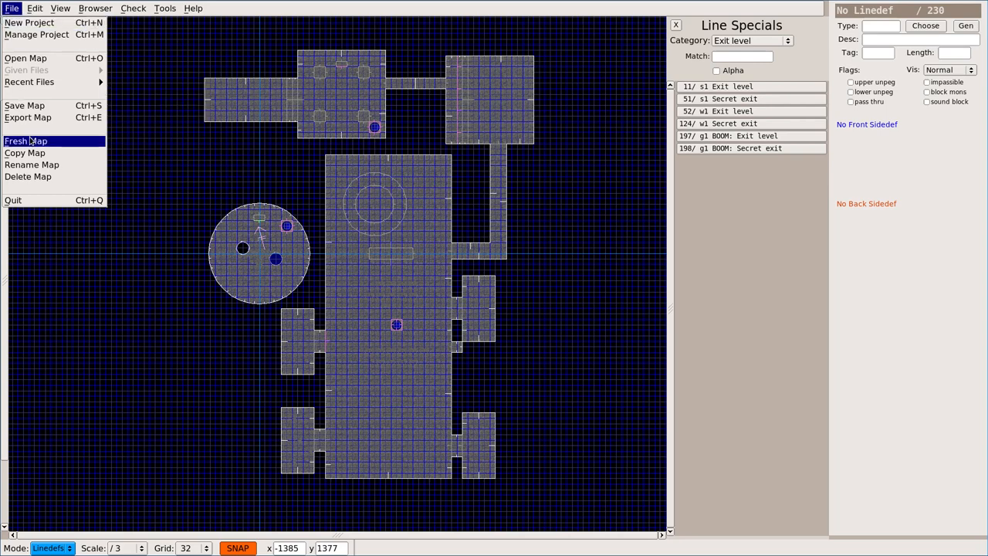
left_click(26, 141)
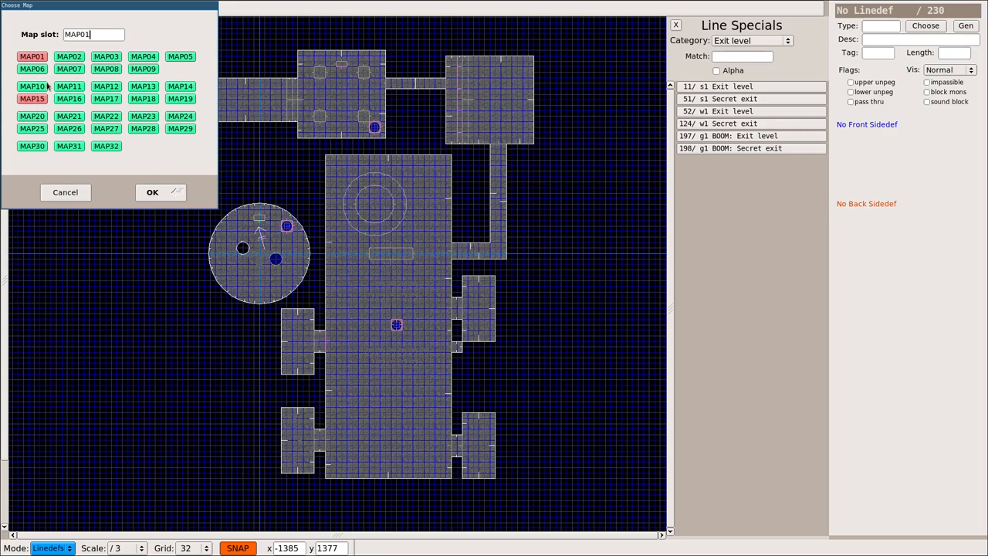
mouse_move(75, 58)
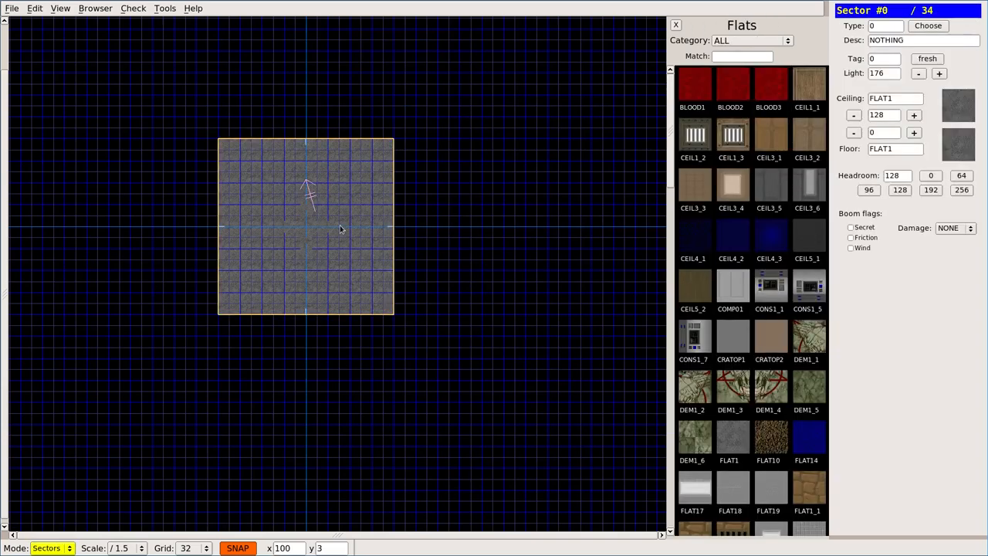
left_click(46, 548)
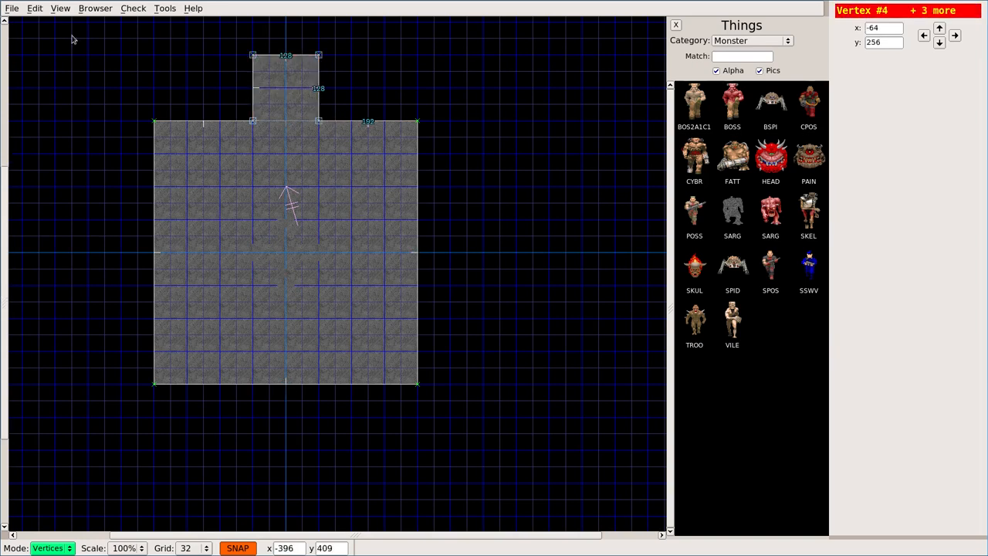
Step: Reopen the small square-room map with the corridor and blue orb
left_click(11, 8)
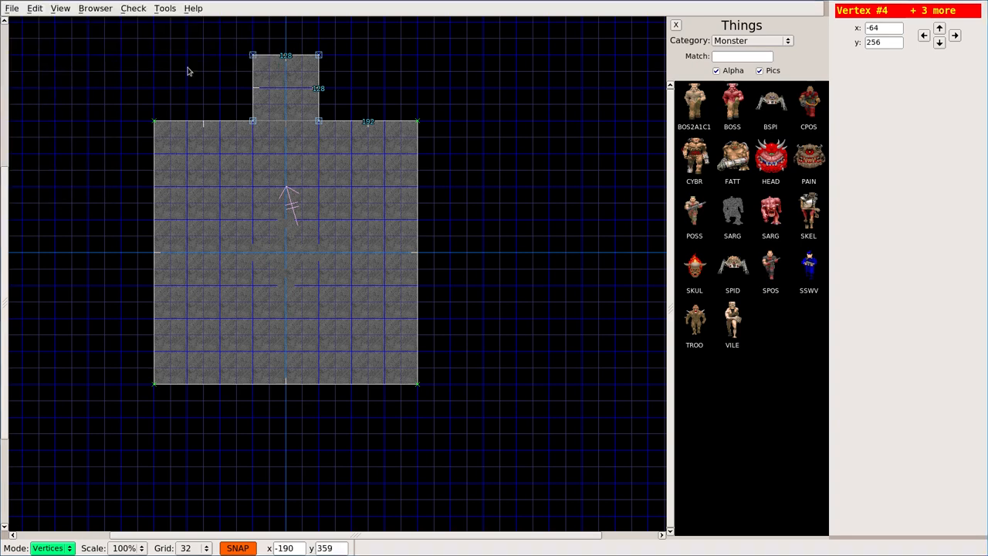
left_click(11, 8)
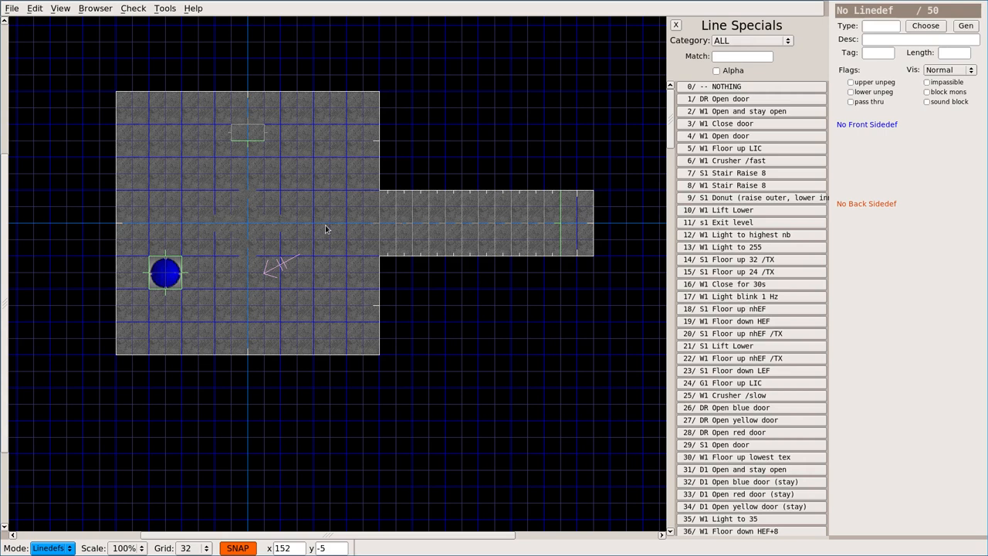
mouse_move(305, 187)
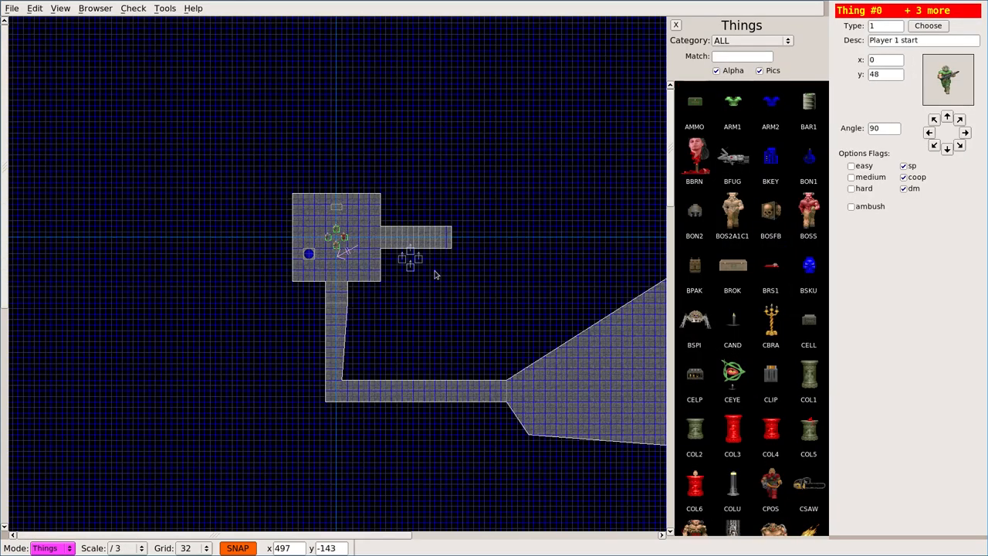
Step: Select the map's sectors and save the corridor-and-angled-hall map as MAP15
left_click_drag(411, 259, 619, 378)
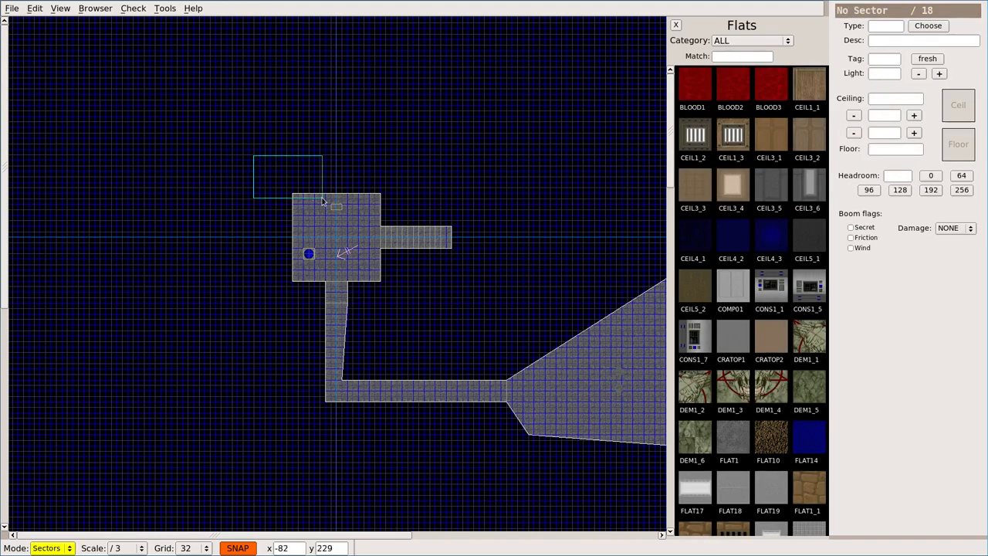
left_click(336, 239)
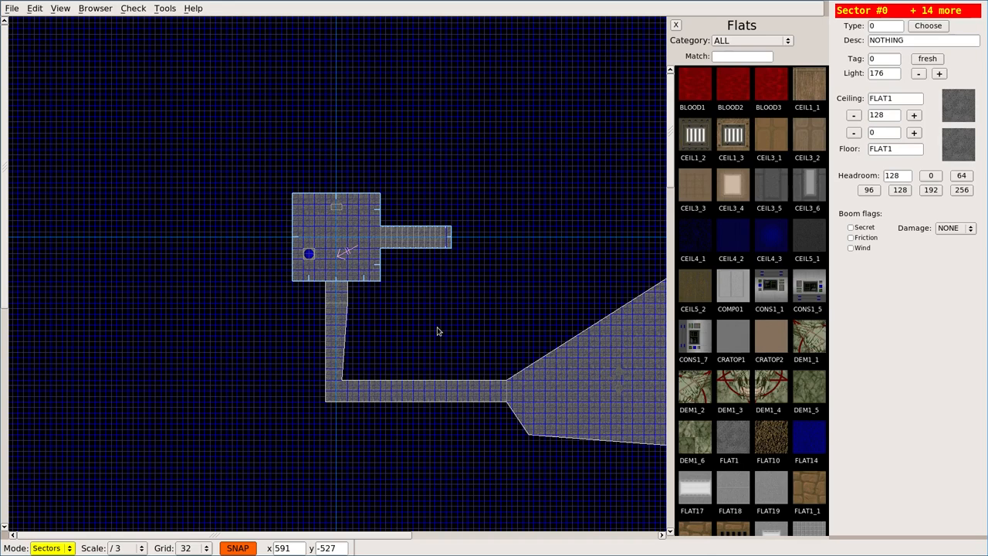
mouse_move(237, 182)
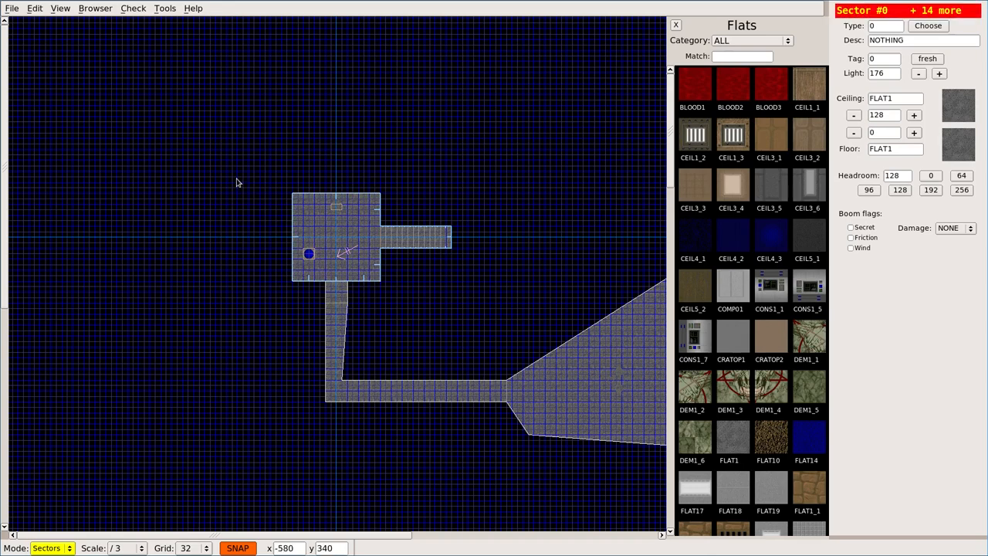
left_click(11, 8)
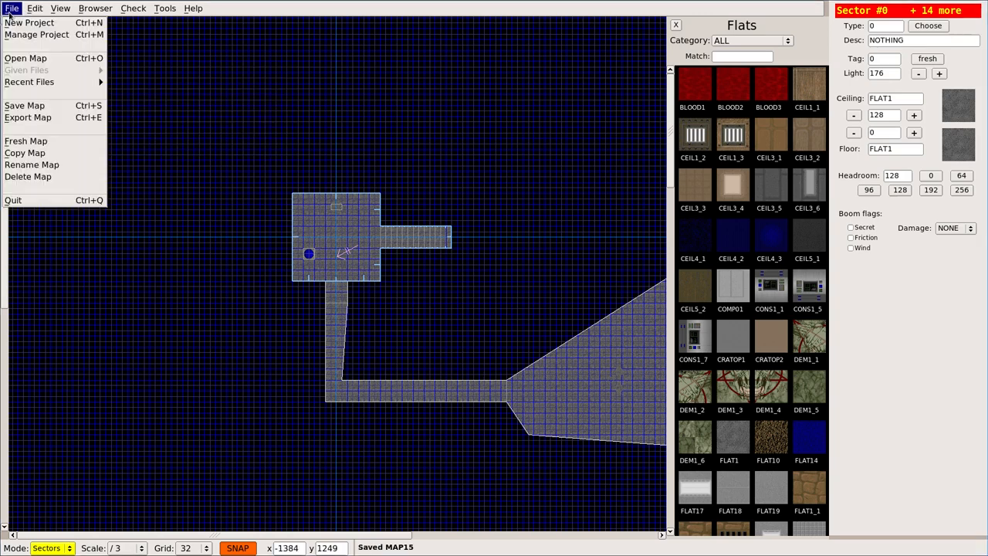
mouse_move(26, 141)
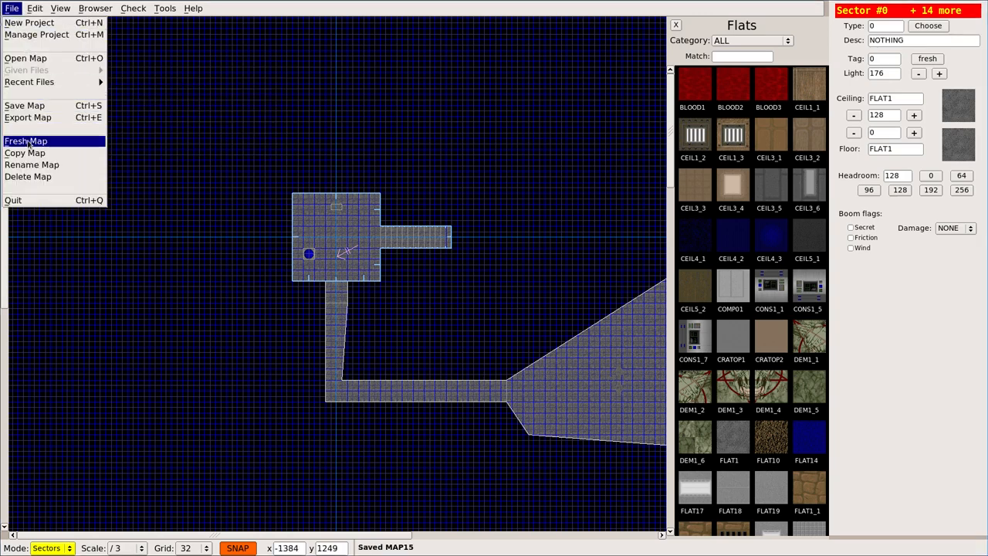
Step: Create fresh map MAP03 and paste the room, corridor and four player starts beside it
left_click(25, 140)
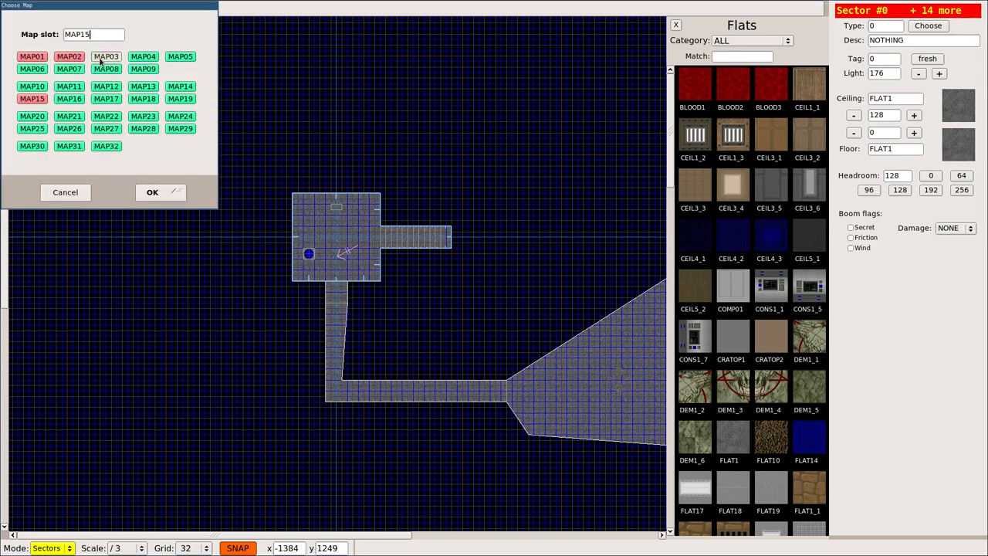
left_click(152, 192)
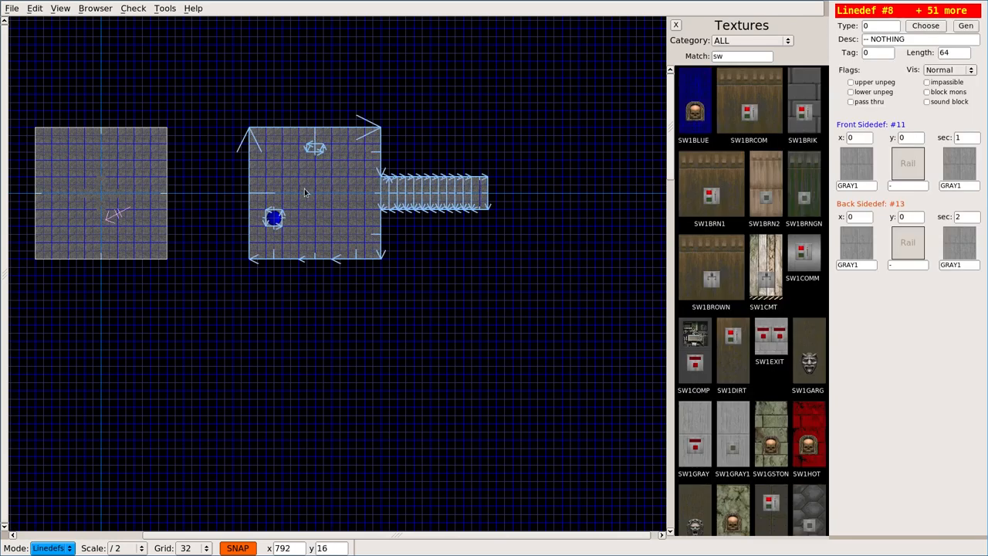
left_click(367, 189)
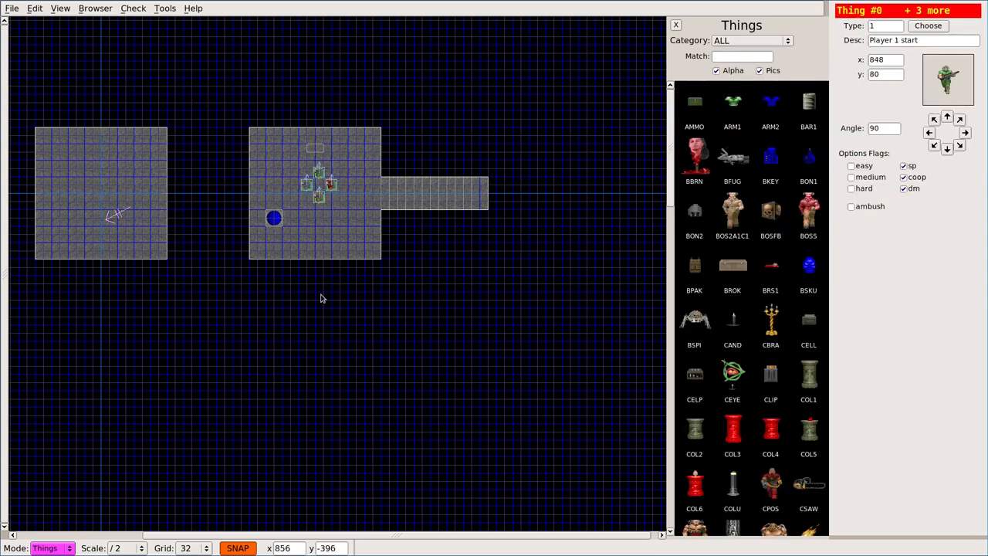
mouse_move(338, 322)
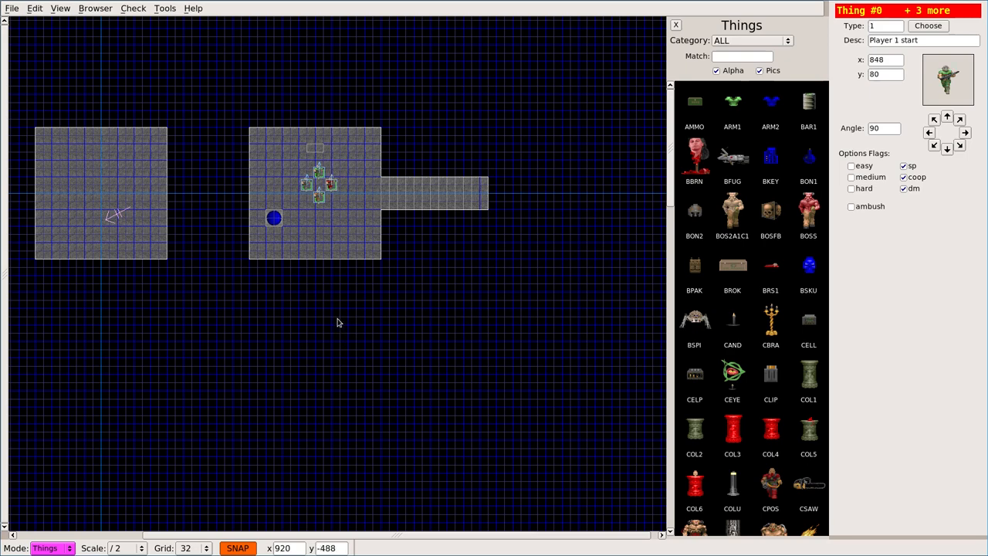
Step: Run the LineDefs check, fix the non-blocking one-sided line, and confirm the four player starts
left_click(132, 8)
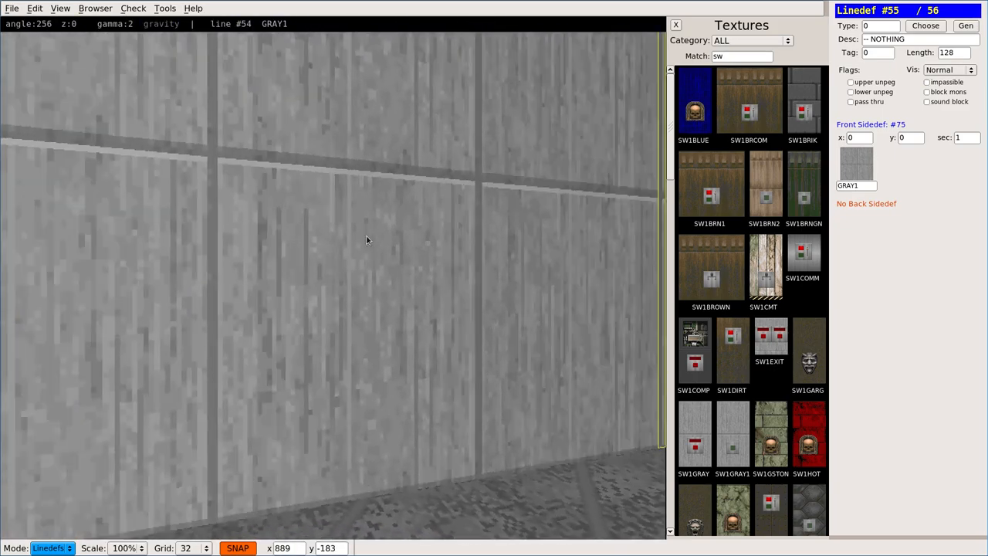
left_click(133, 8)
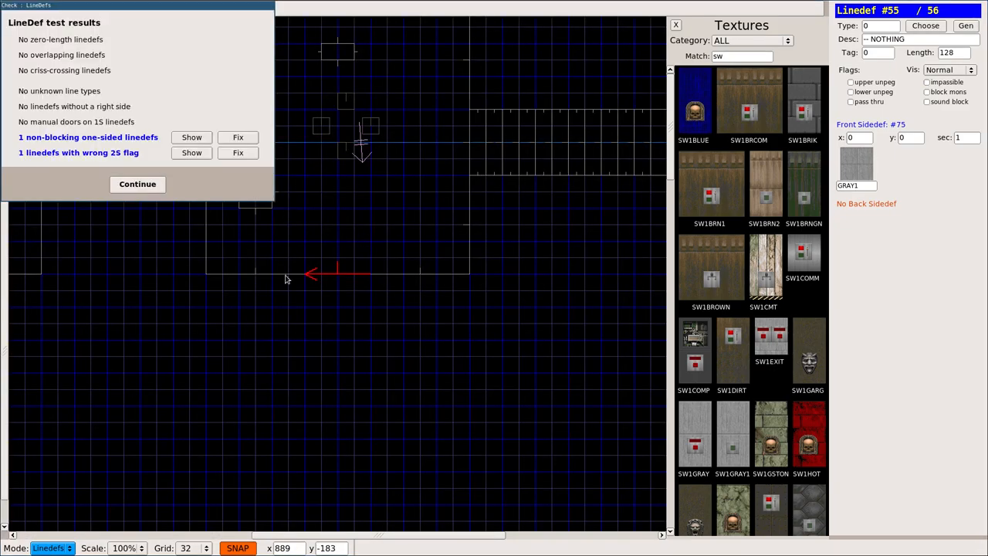
mouse_move(342, 435)
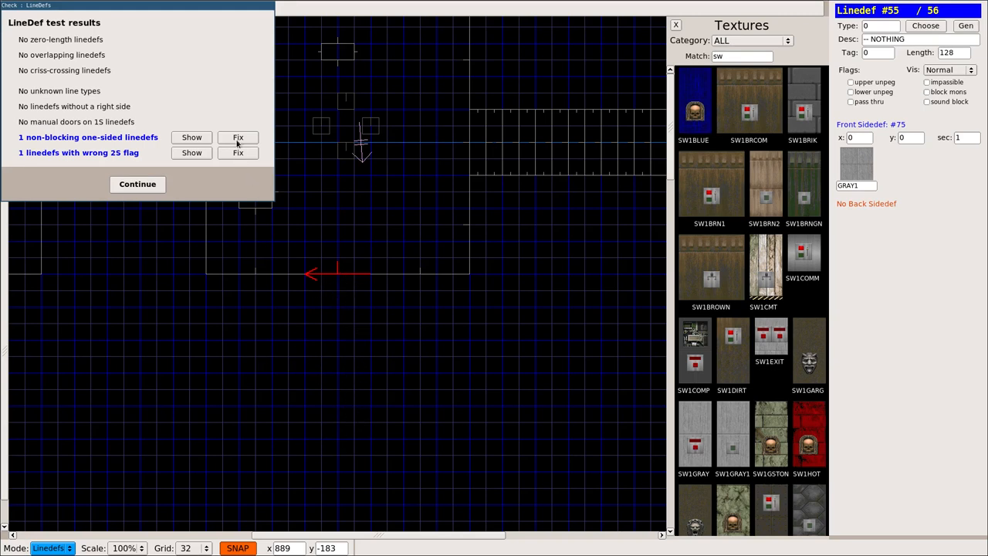
left_click(136, 183)
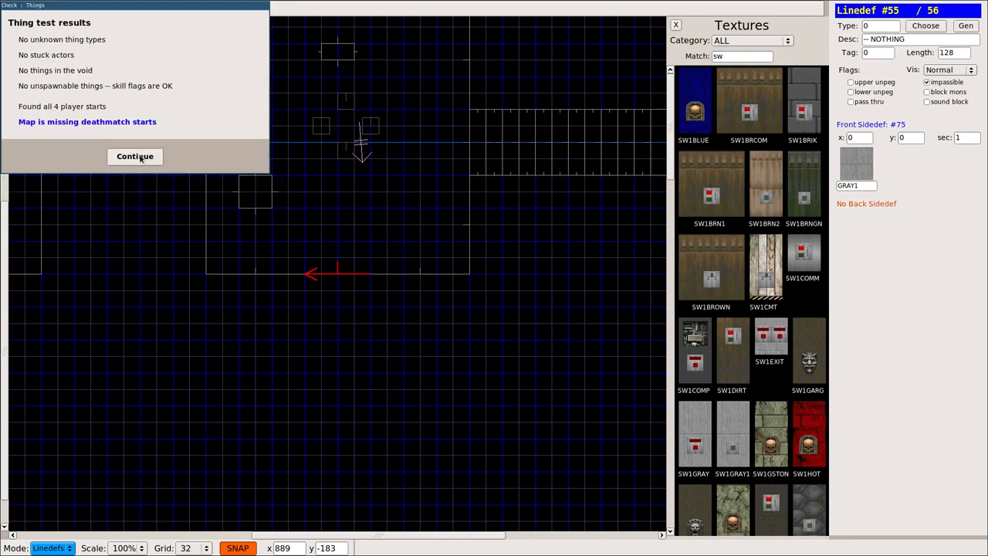
left_click(135, 156)
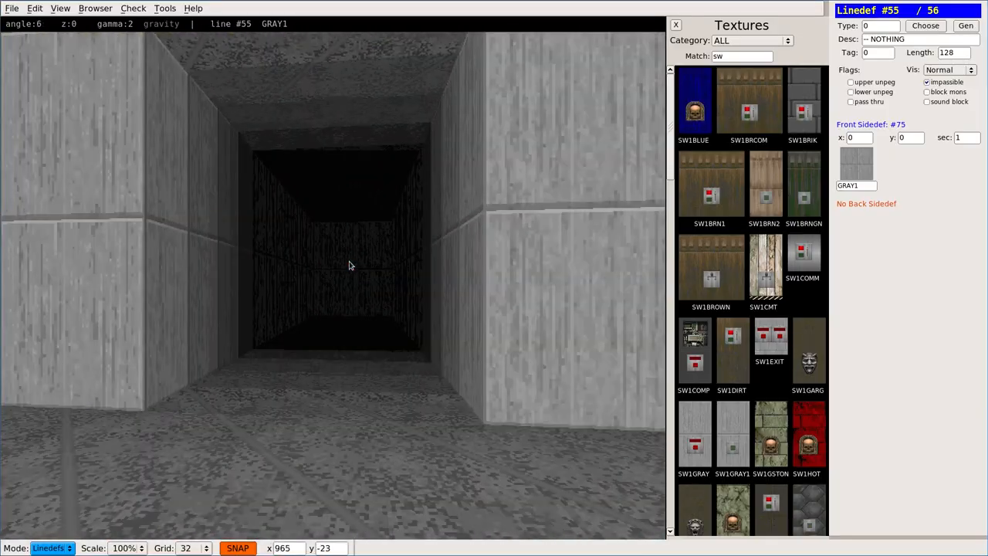
Step: Save MAP03, then open MAP04 and reach the map slot chooser
left_click(13, 8)
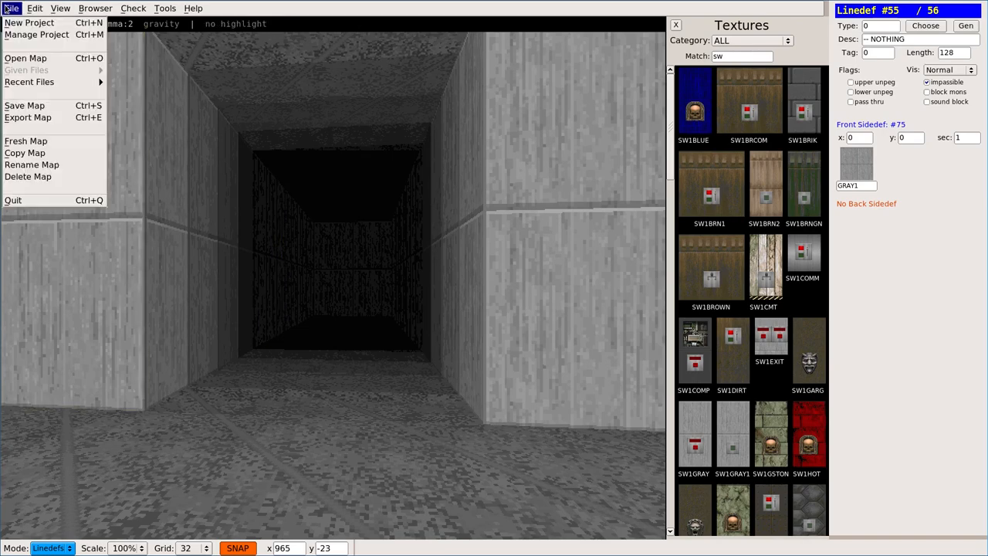
mouse_move(108, 122)
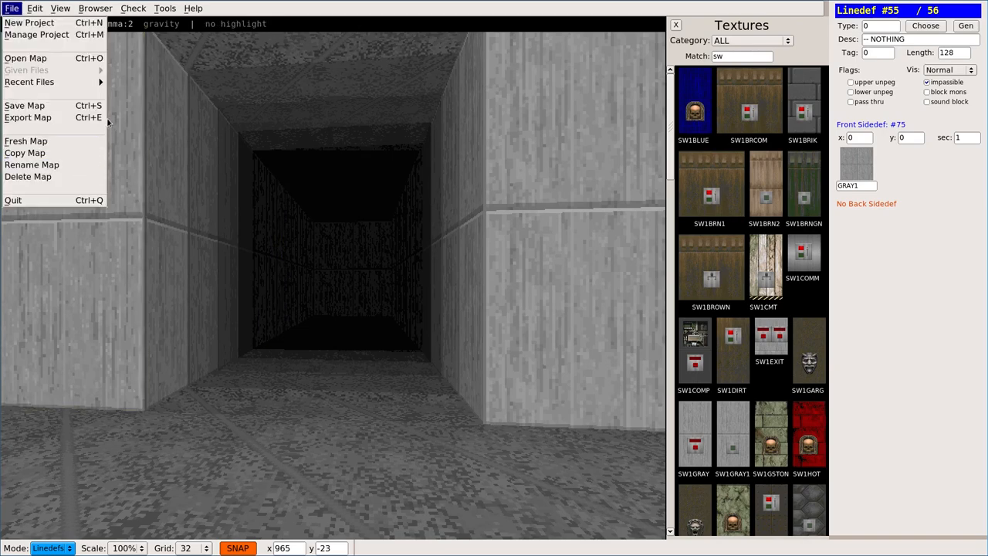
mouse_move(26, 140)
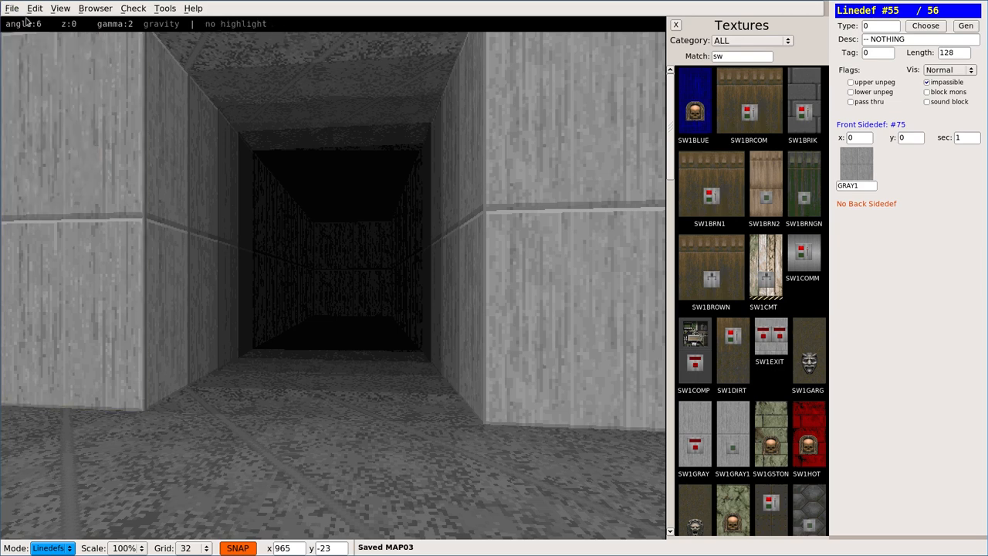
left_click(12, 8)
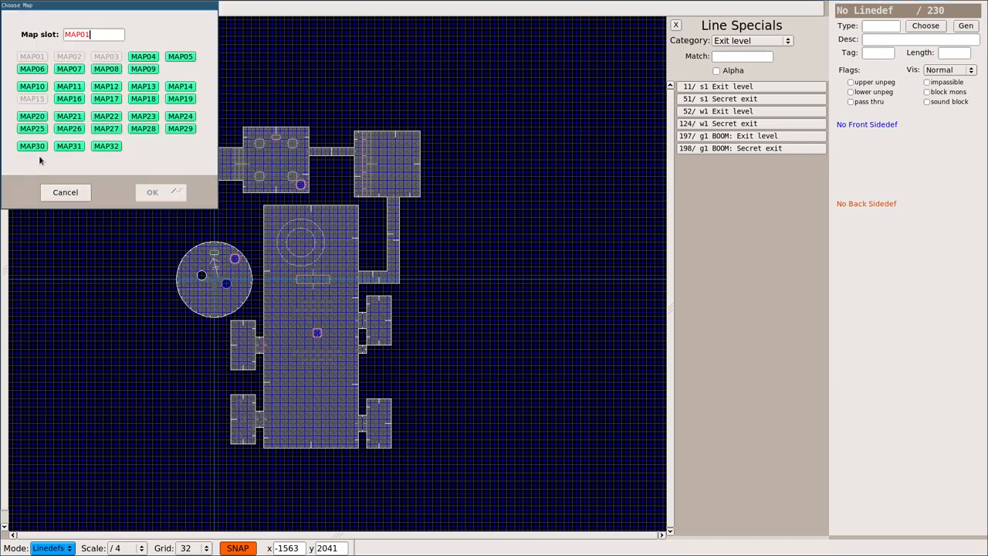
Step: Cancel the slot chooser, save MAP04, and load MAP02 with its top alcove
left_click(152, 192)
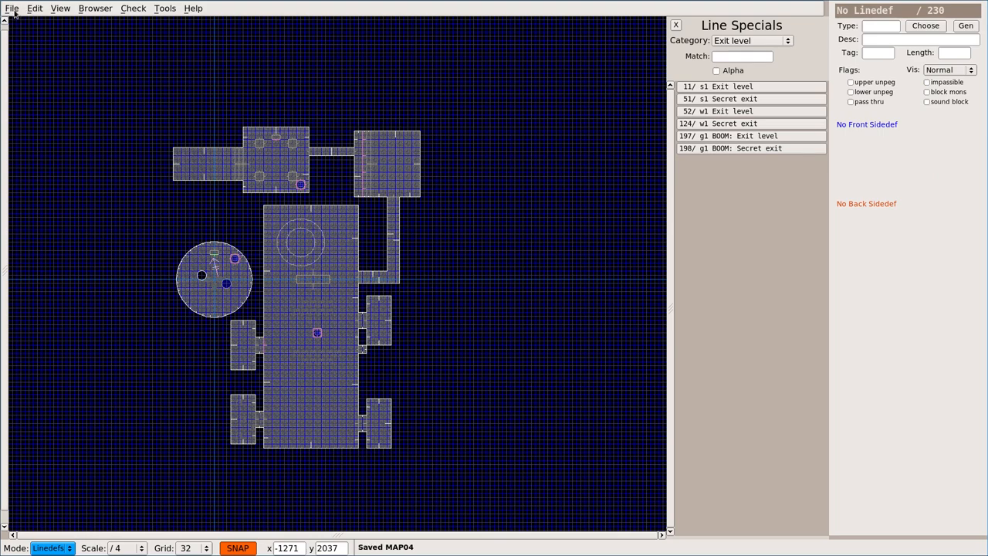
left_click(204, 152)
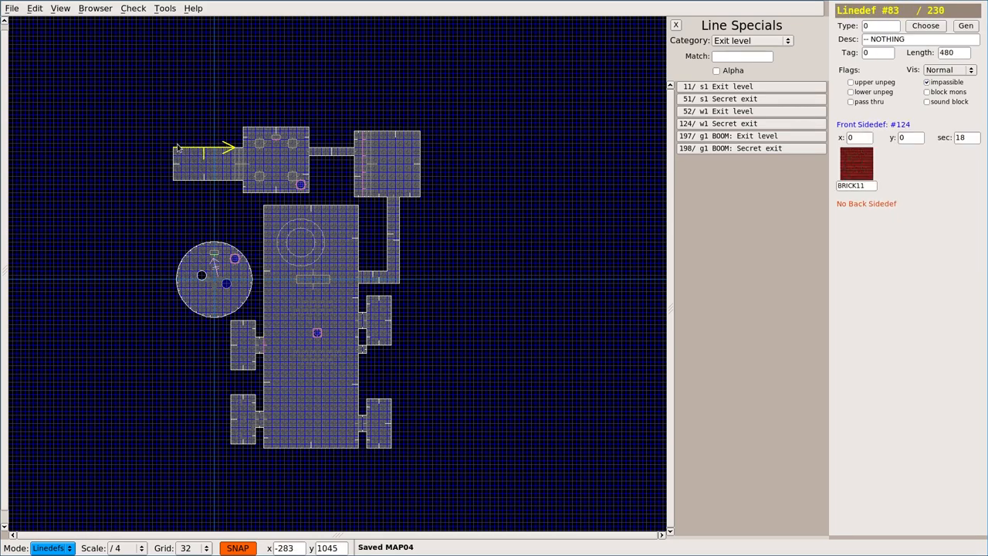
left_click(11, 7)
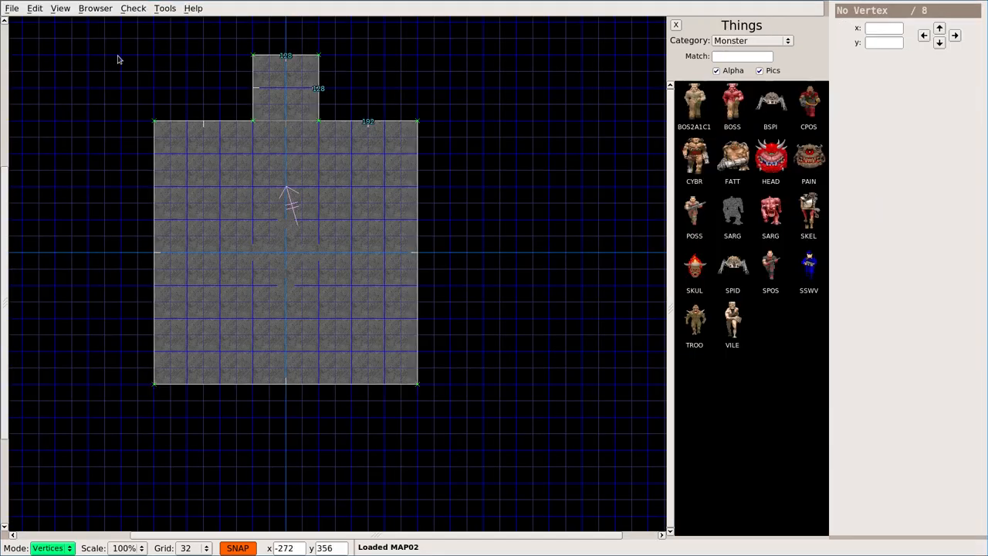
Step: Open the File menu to switch back to MAP04 for pasting the angled hall
left_click(12, 7)
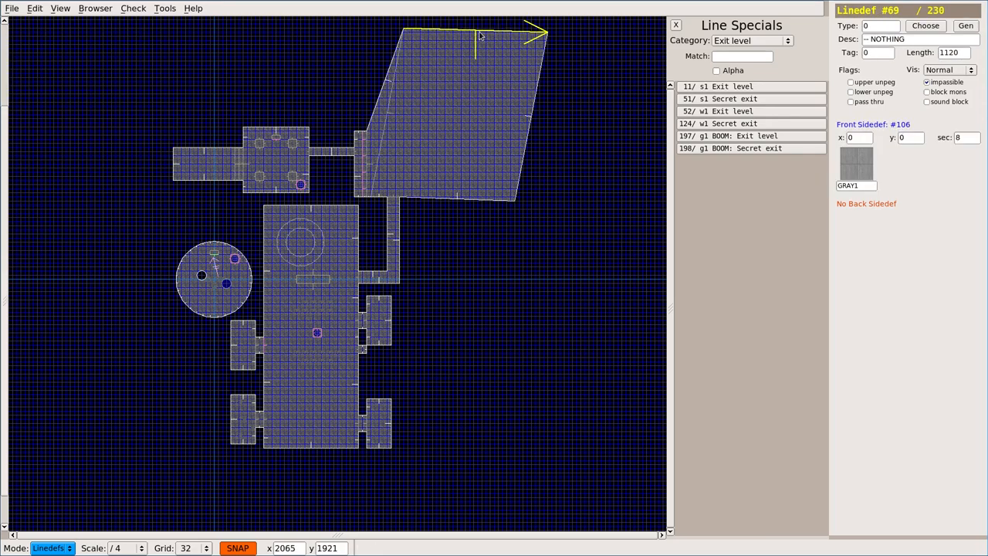
Step: Reshape the new angled room squarer and review the sector check results
left_click(417, 176)
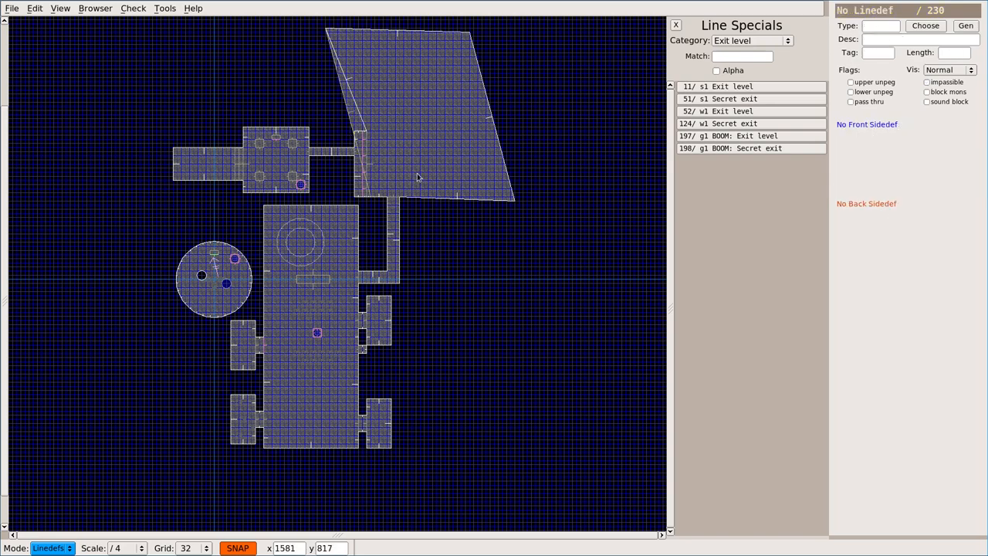
left_click(133, 8)
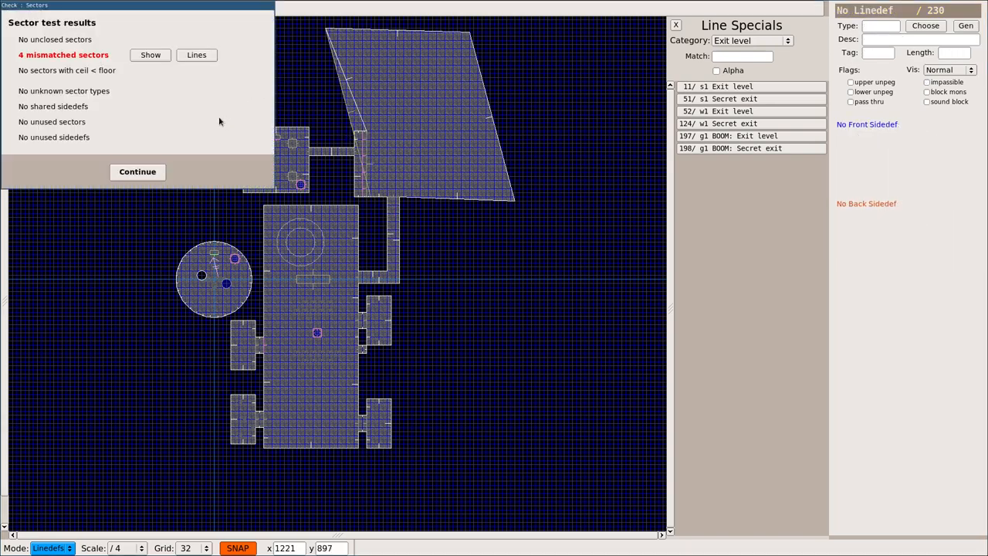
left_click(137, 171)
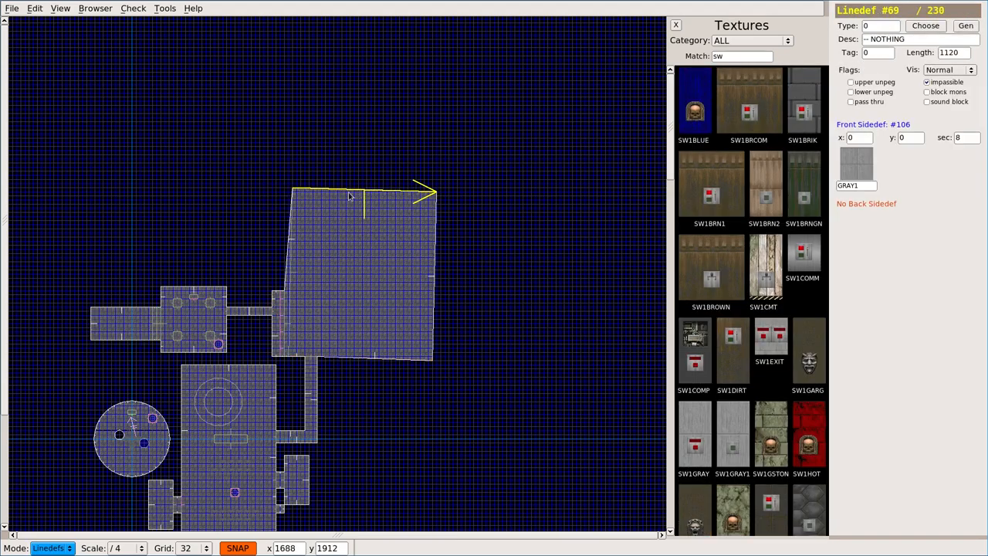
Step: Run the texture check and fix the non-animating switch texture
left_click(132, 8)
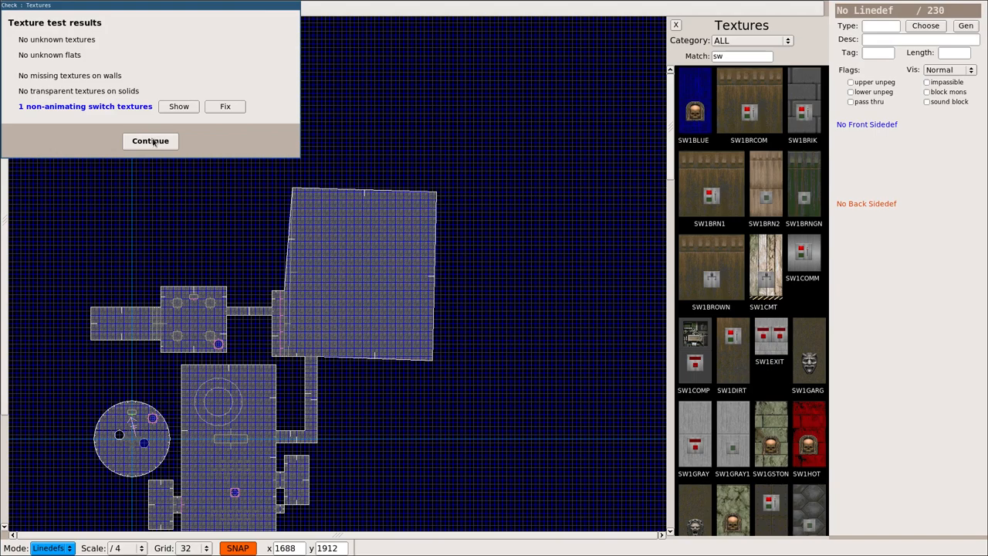
left_click(224, 106)
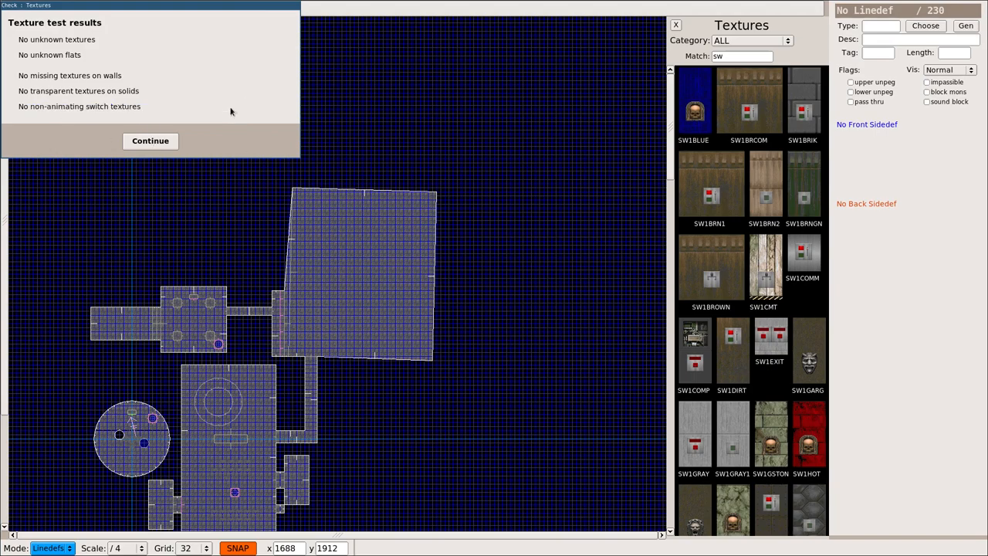
left_click(149, 140)
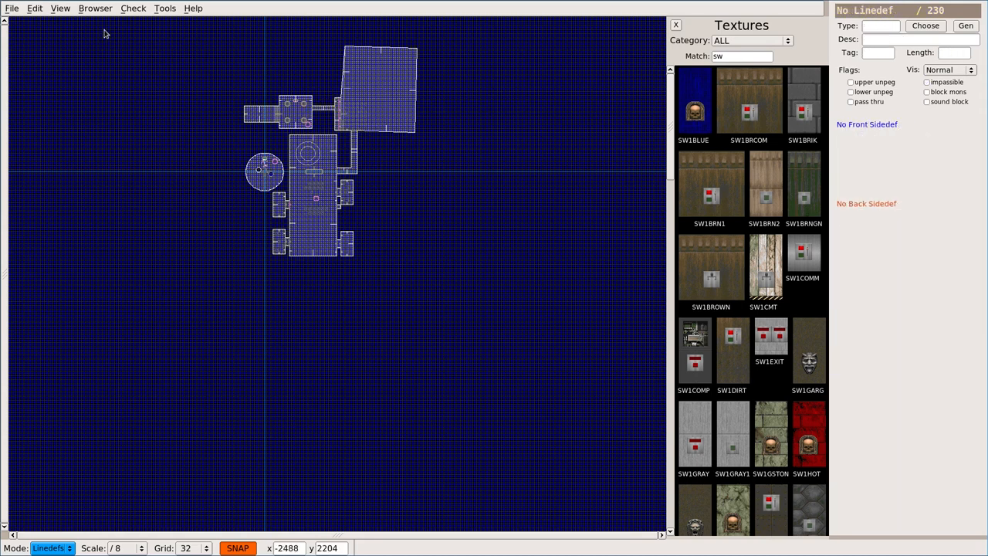
mouse_move(19, 14)
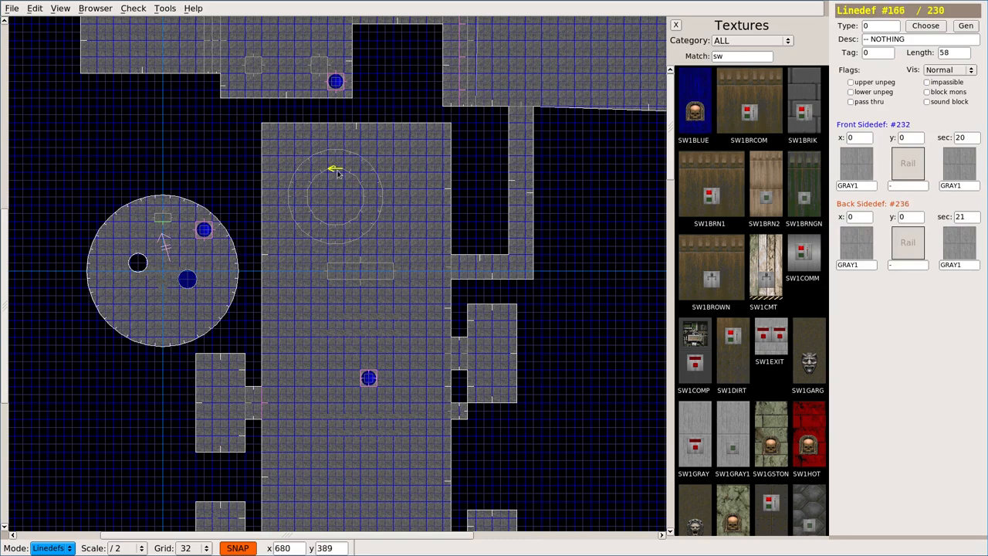
Step: Set the main room's circular area sectors to floor height -32 and save MAP04
left_click(48, 547)
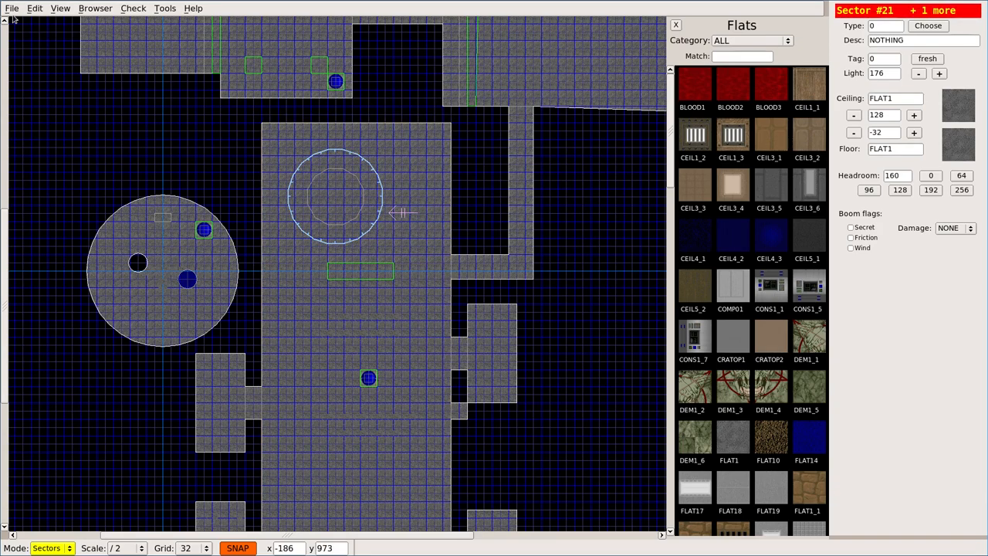
left_click(11, 8)
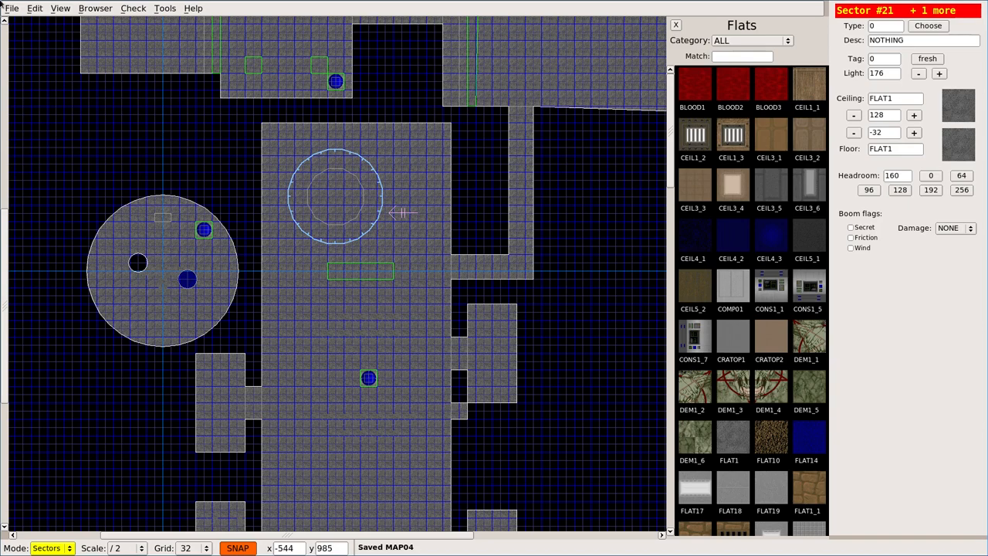
Step: Open the map slot holding the single plain square room
left_click(11, 8)
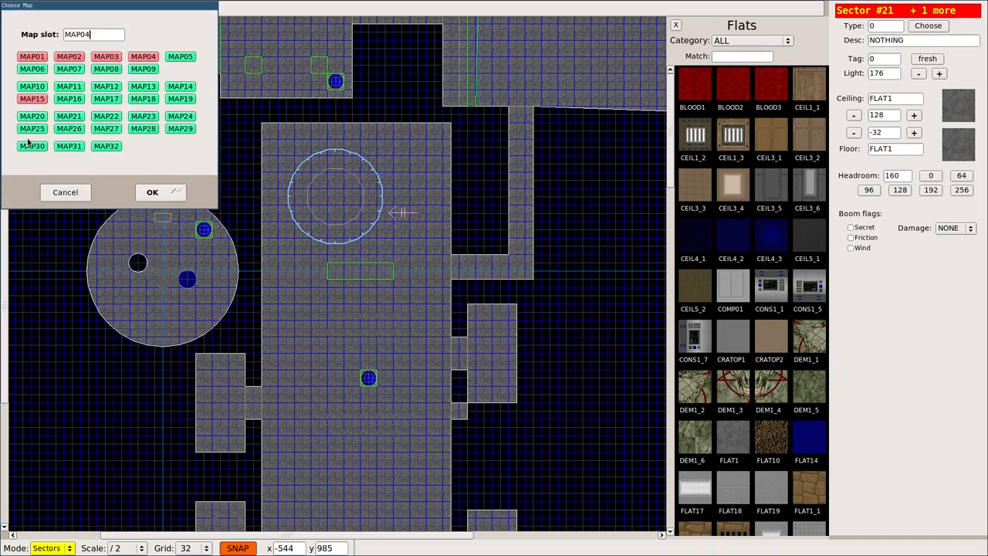
left_click(152, 192)
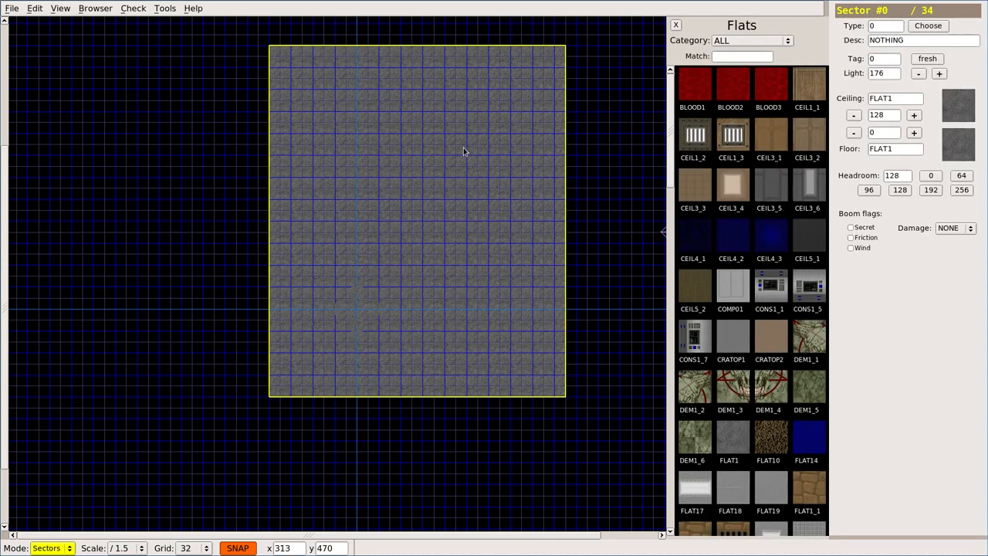
Step: Paste the circular floor dip into the square room and run the sector check
left_click(452, 147)
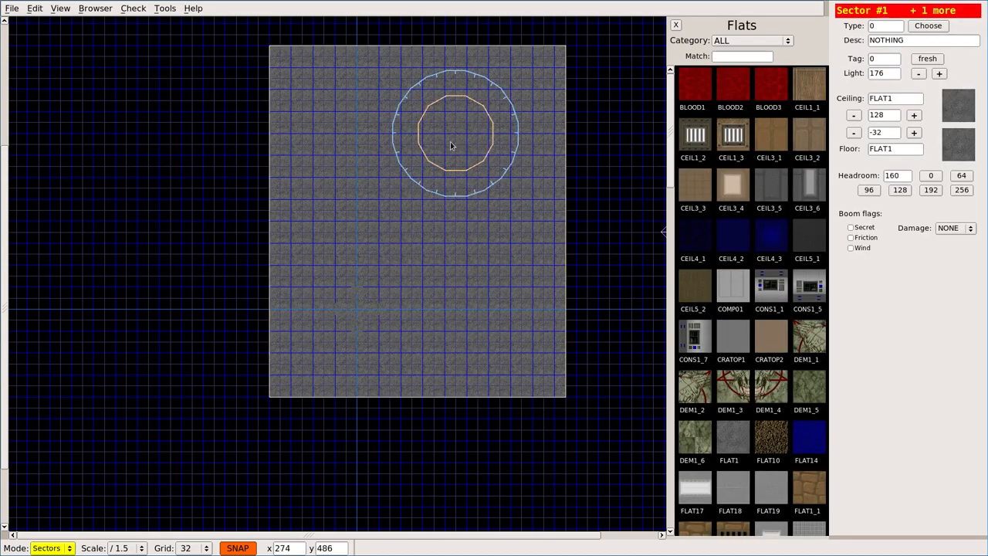
left_click(133, 8)
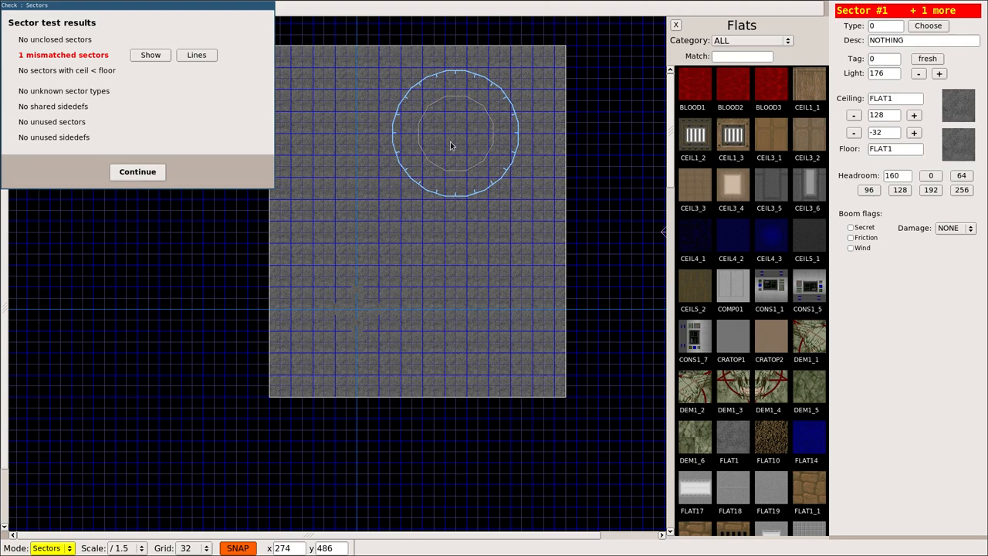
left_click(136, 172)
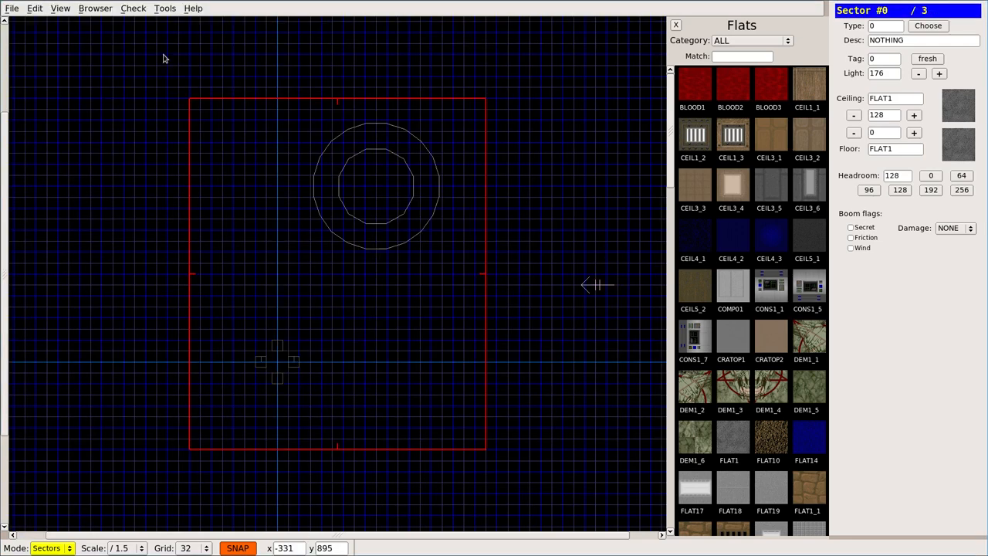
Step: Fix the 20 one-sided linedef flag problems, then review the thing check
left_click(133, 8)
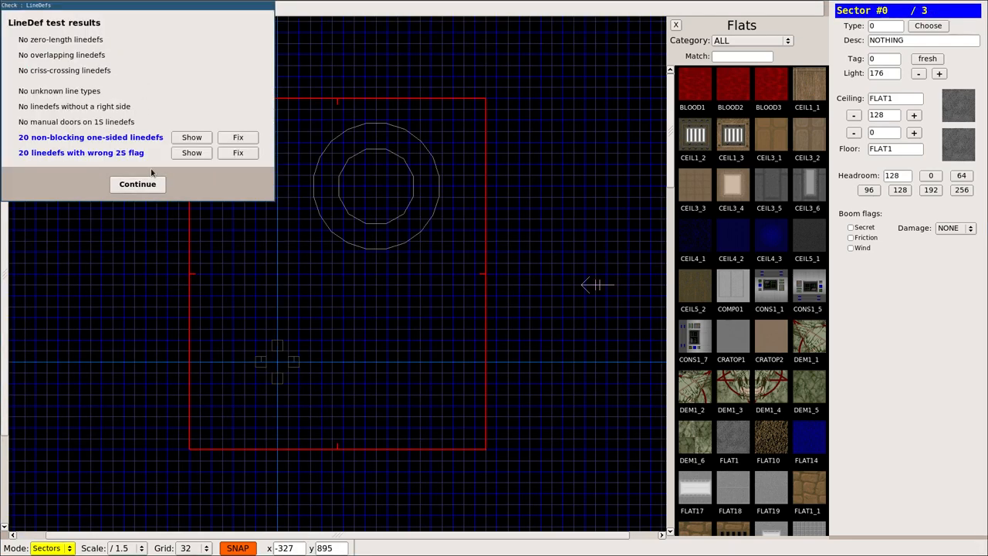
left_click(237, 152)
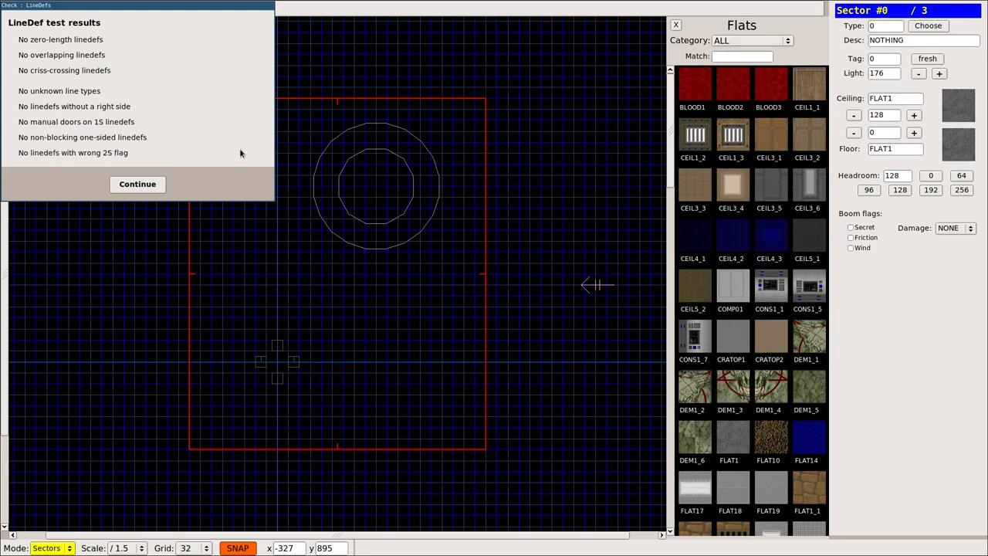
left_click(137, 183)
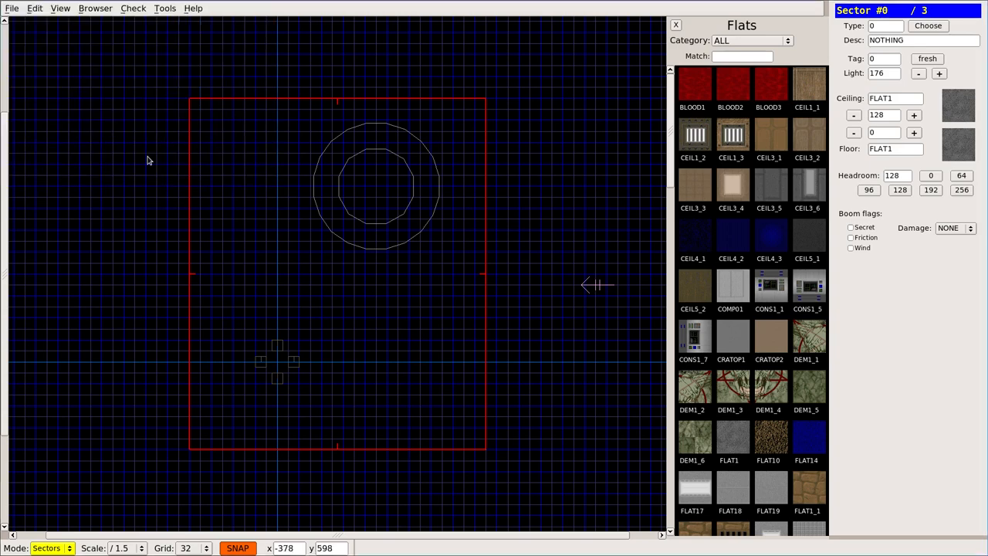
left_click(132, 8)
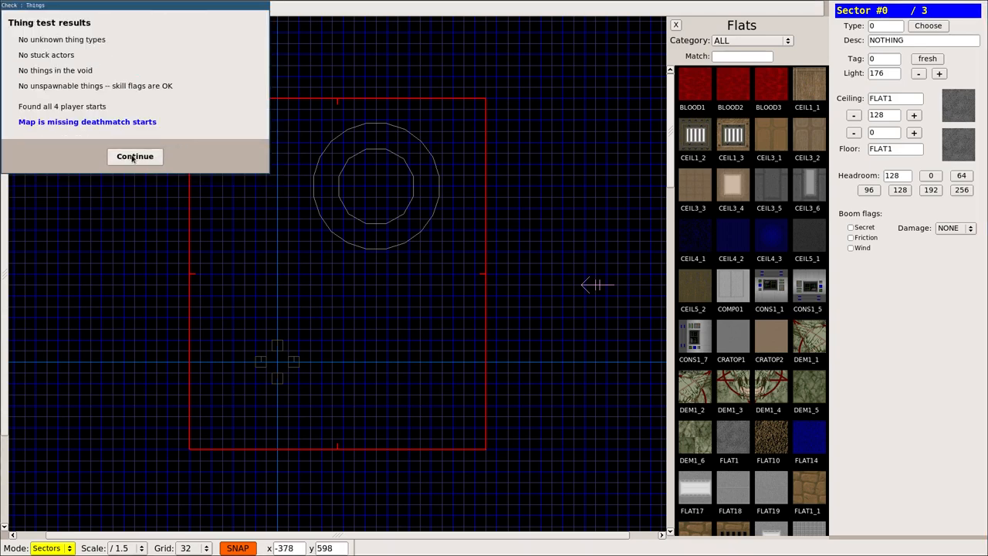
left_click(134, 156)
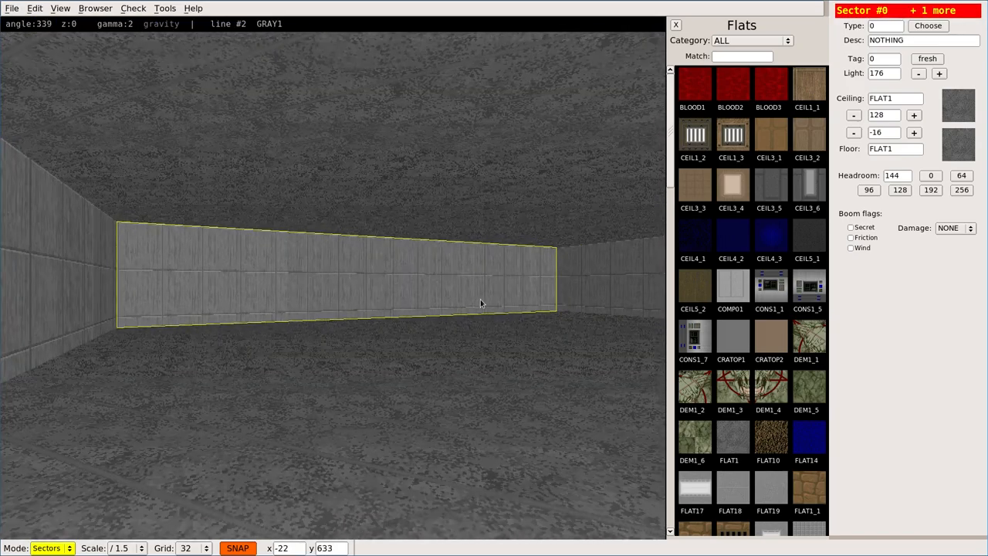
Step: Return from 3D to the top-down map of the room with its -32 dip
key("Tab")
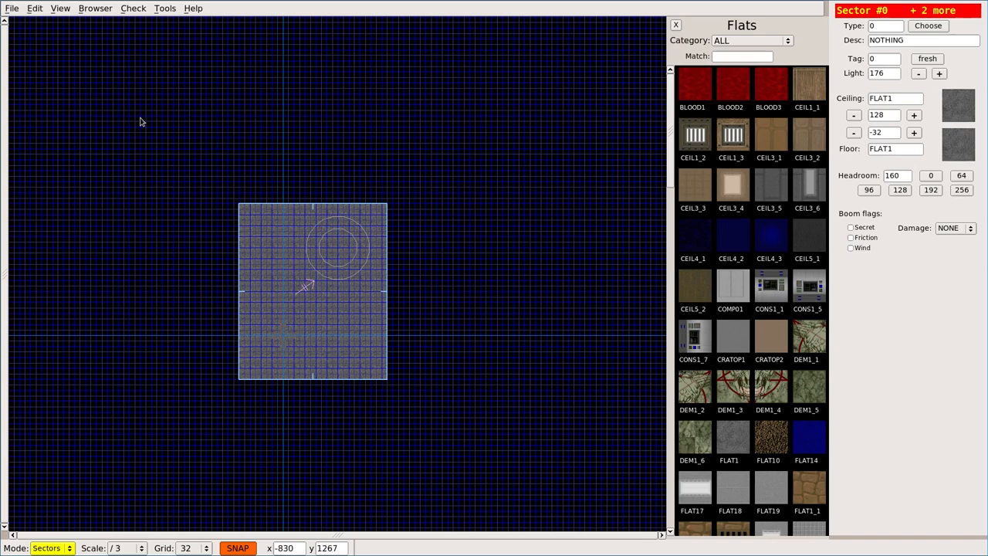
left_click(12, 8)
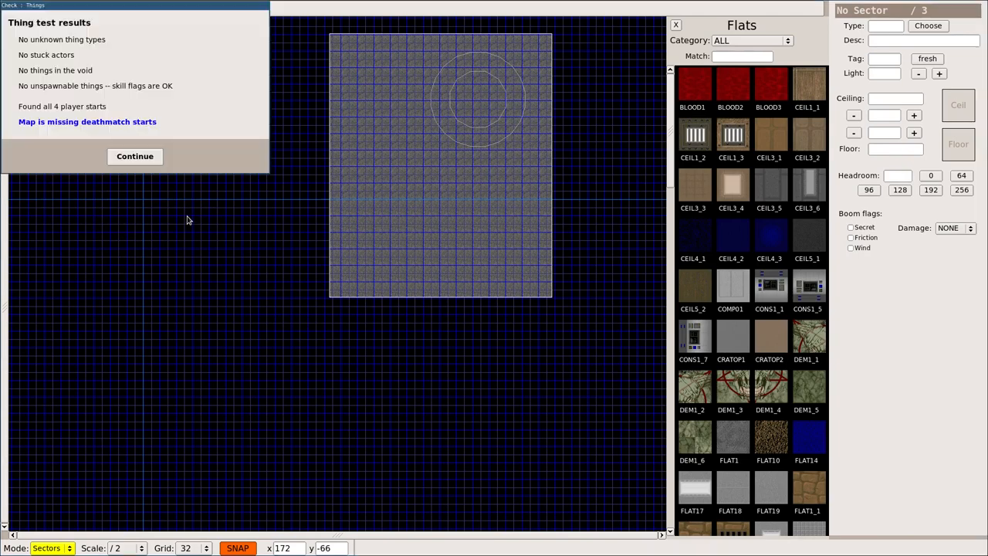
left_click(134, 155)
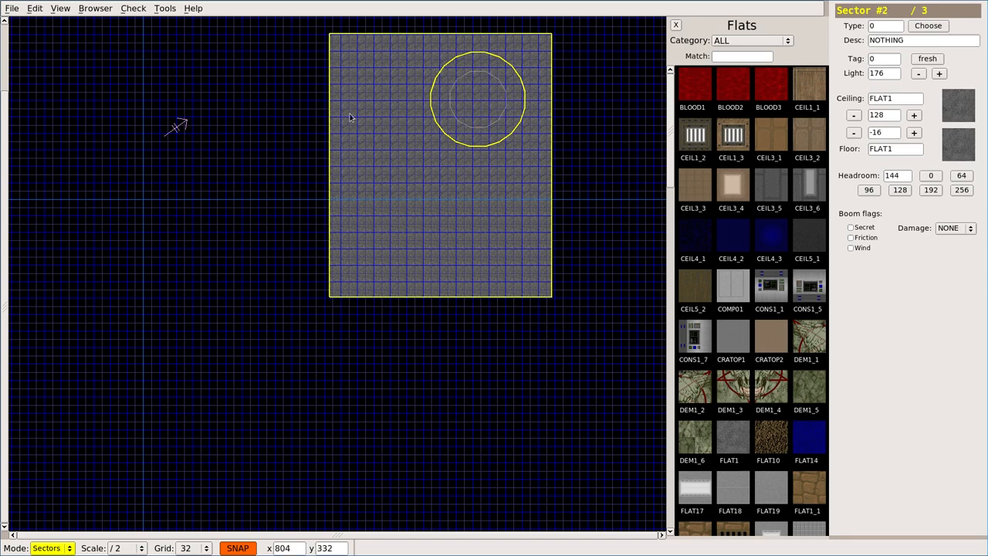
Step: Copy the circular dip sectors into the trapezoid room and run the sector check
left_click(193, 181)
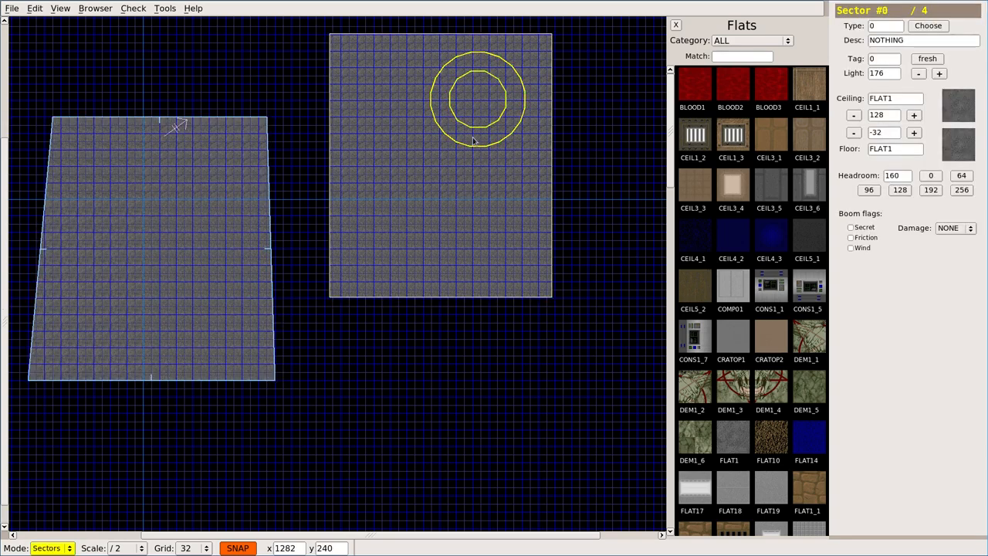
left_click(473, 108)
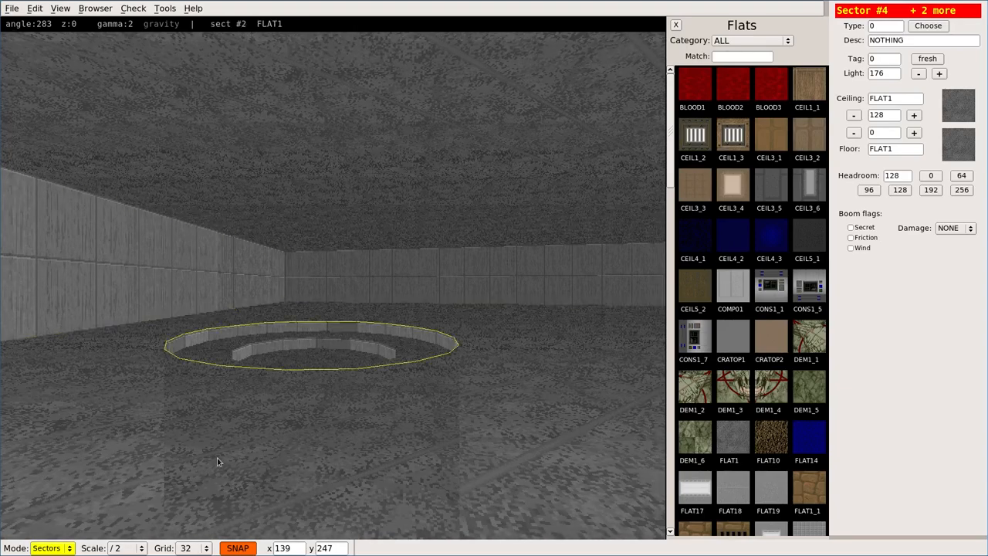
left_click(132, 8)
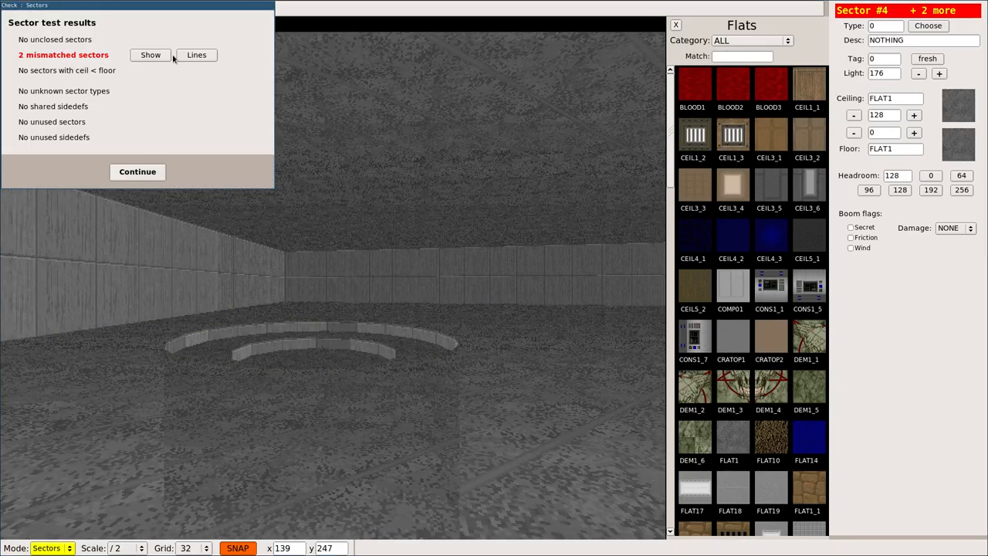
Step: Show the two mismatched sectors, select the dip rings, and dismiss the thing check
left_click(137, 171)
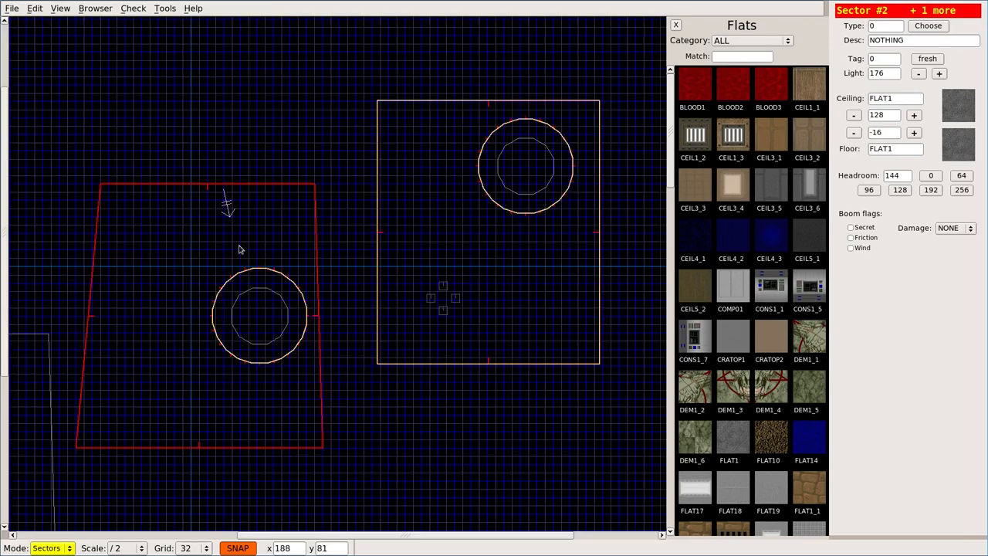
left_click(259, 317)
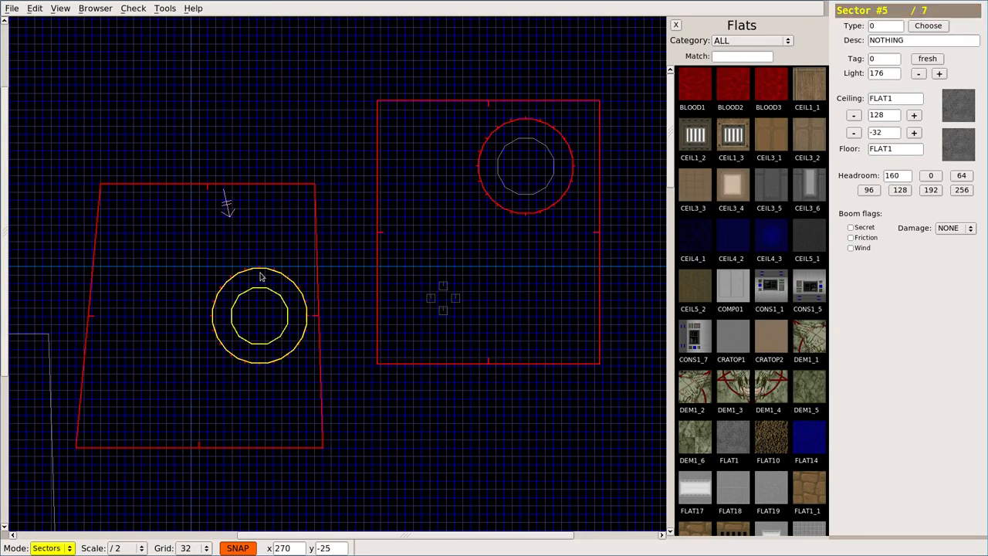
mouse_move(231, 299)
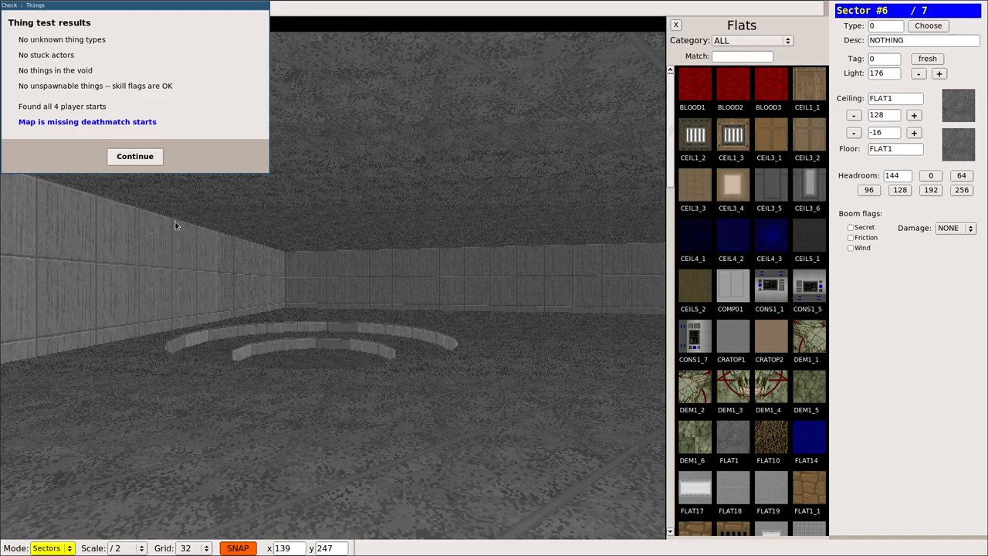
left_click(134, 156)
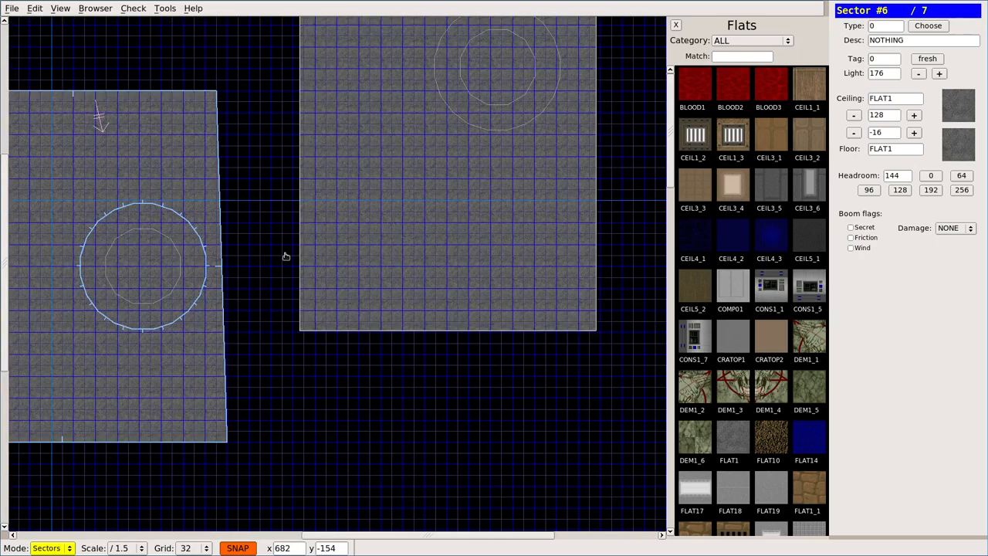
left_click(12, 9)
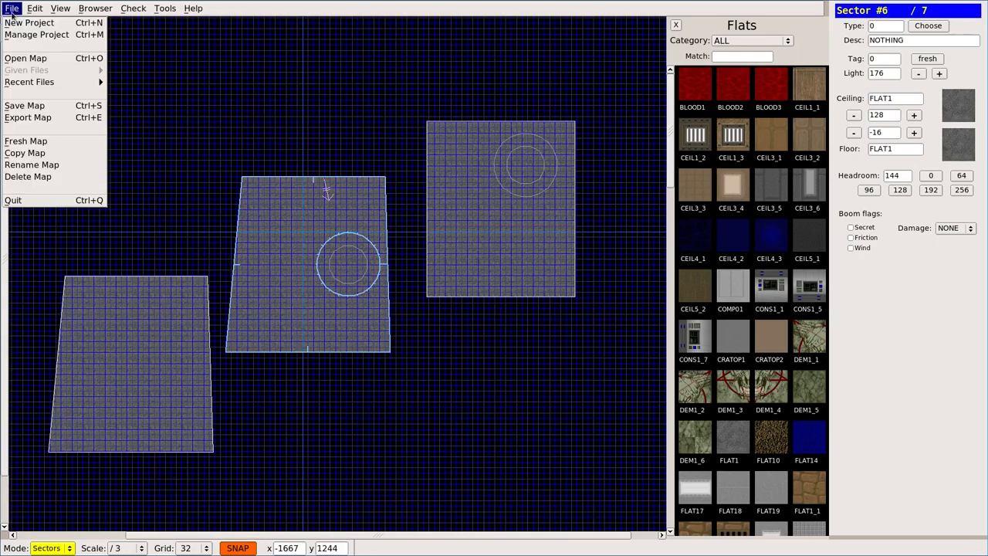
mouse_move(32, 165)
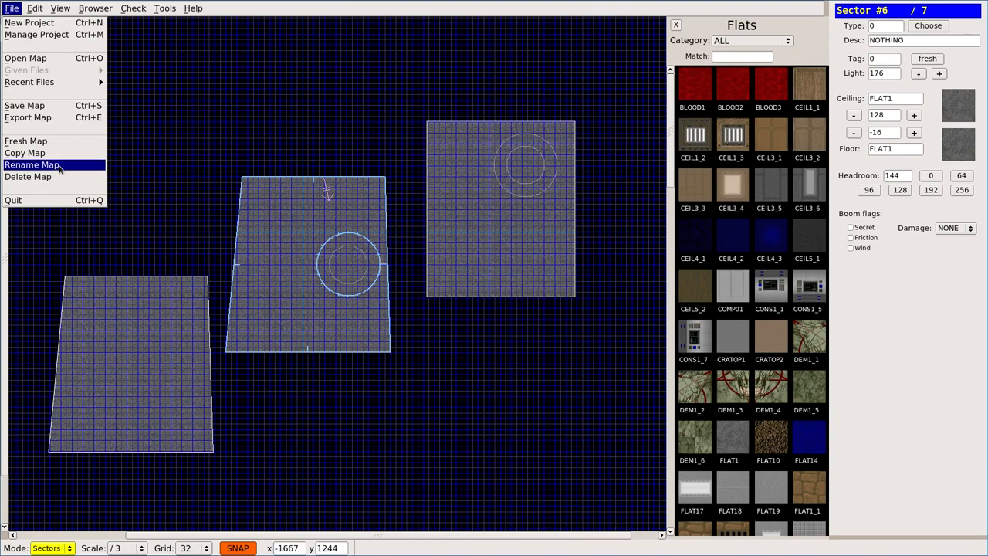
left_click(33, 164)
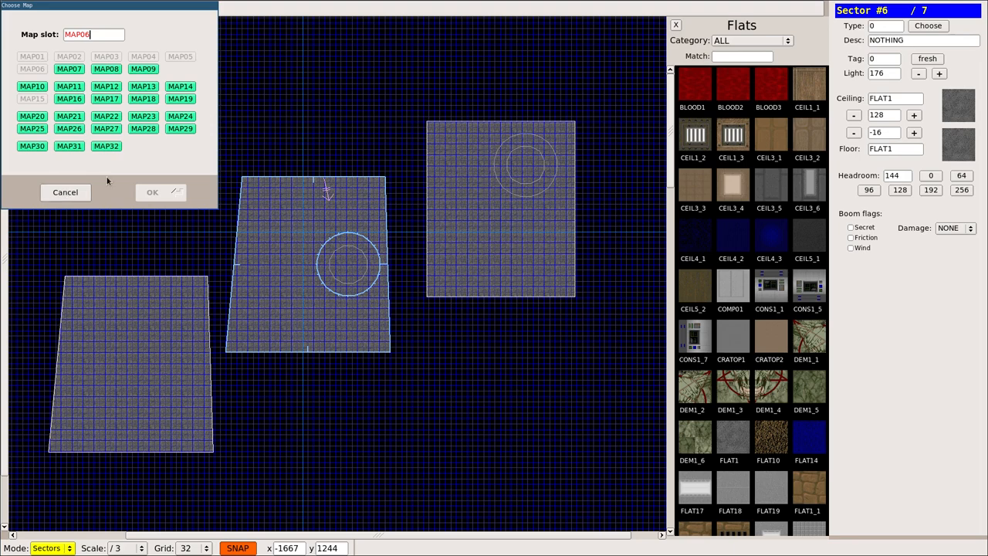
left_click(65, 192)
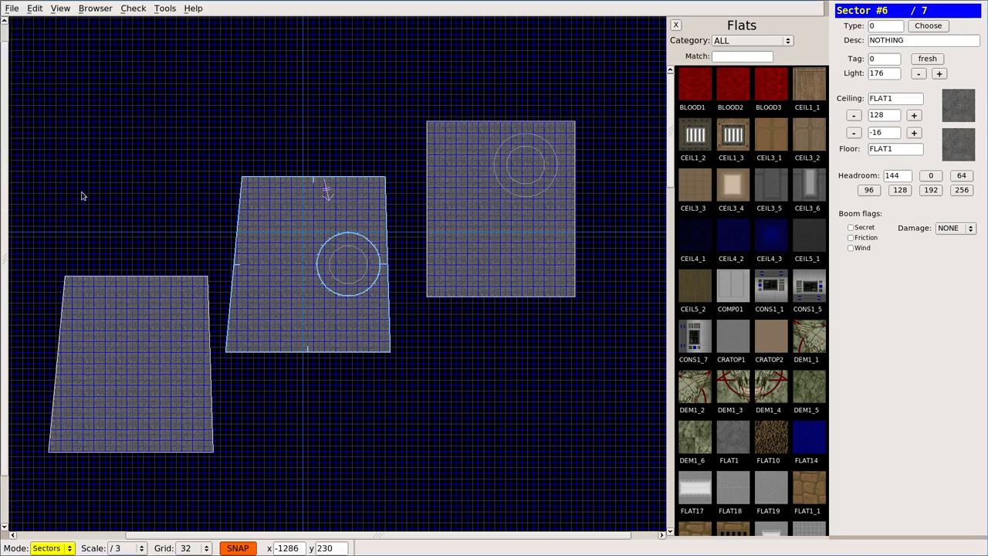
left_click(11, 8)
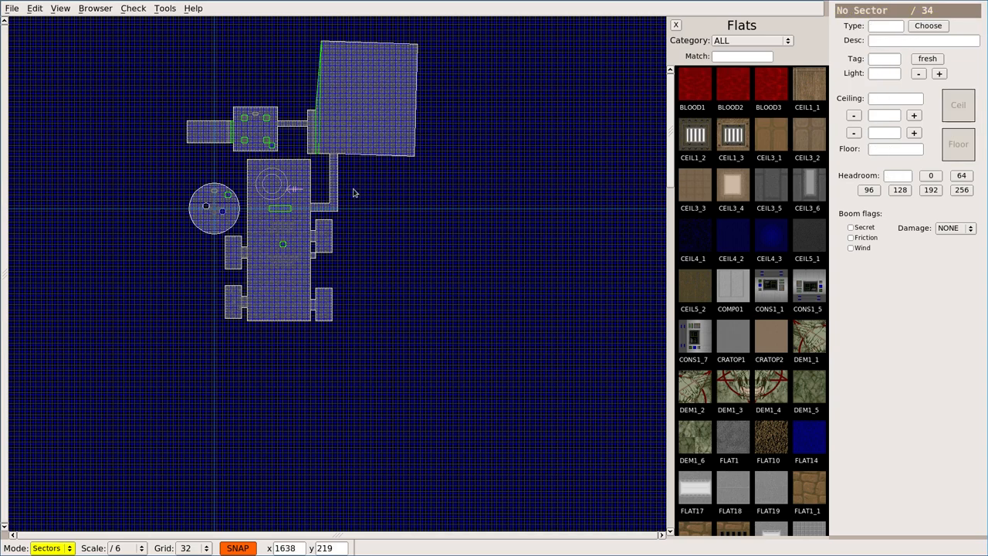
mouse_move(143, 91)
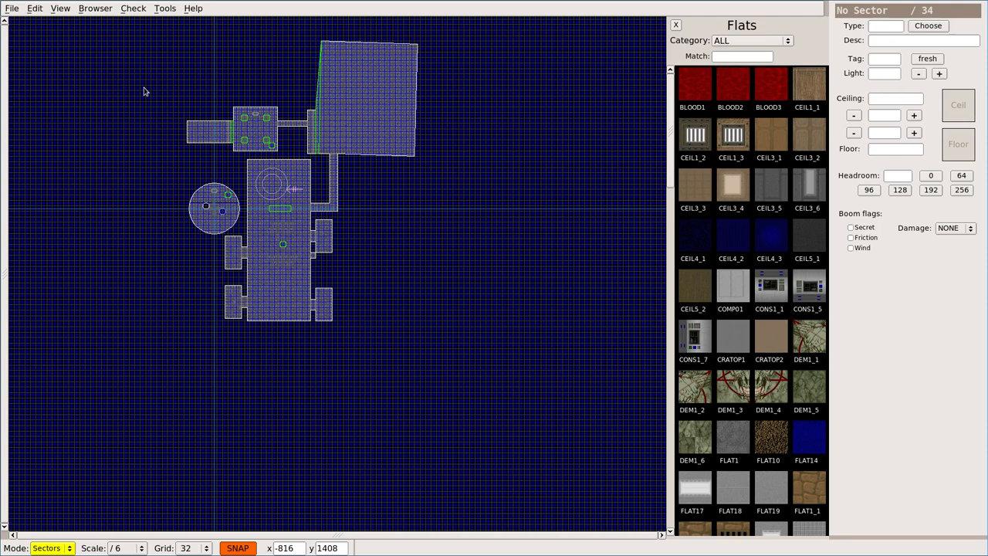
mouse_move(119, 90)
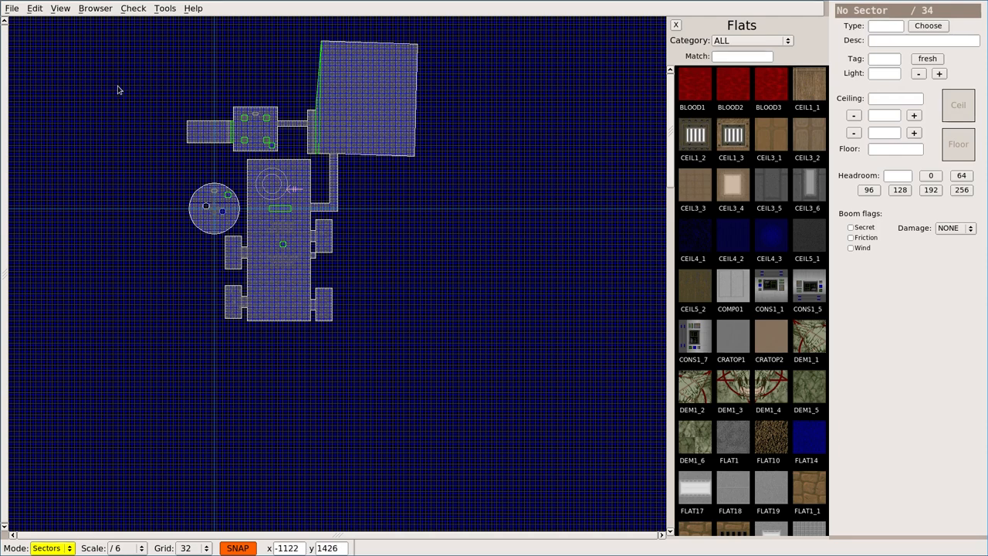
Step: Rename the current multi-room map to MAP14
left_click(11, 8)
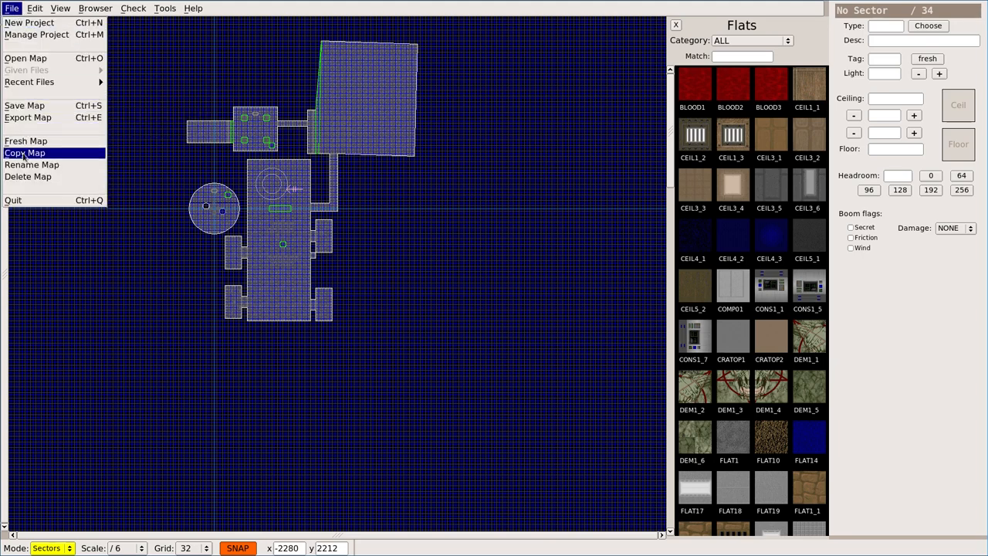
left_click(24, 152)
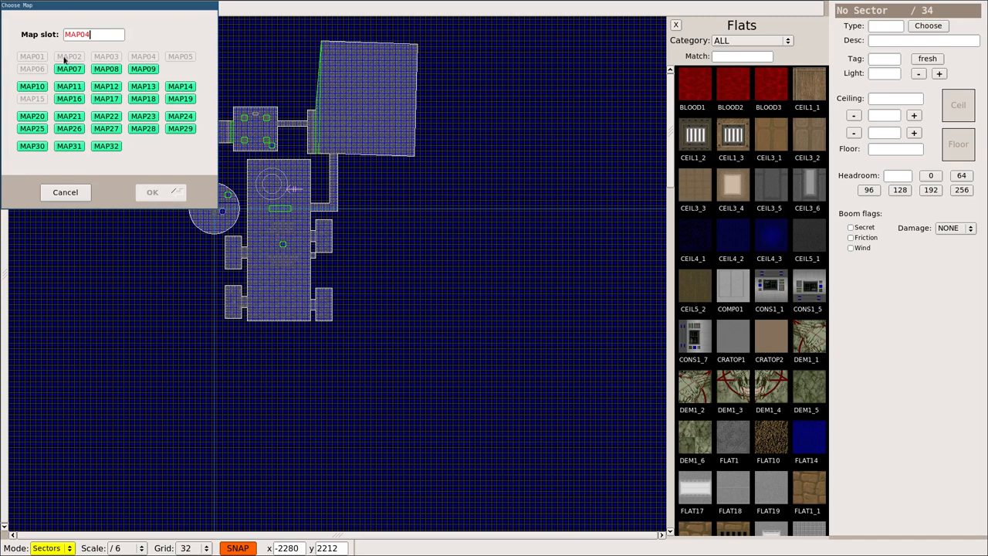
left_click(152, 192)
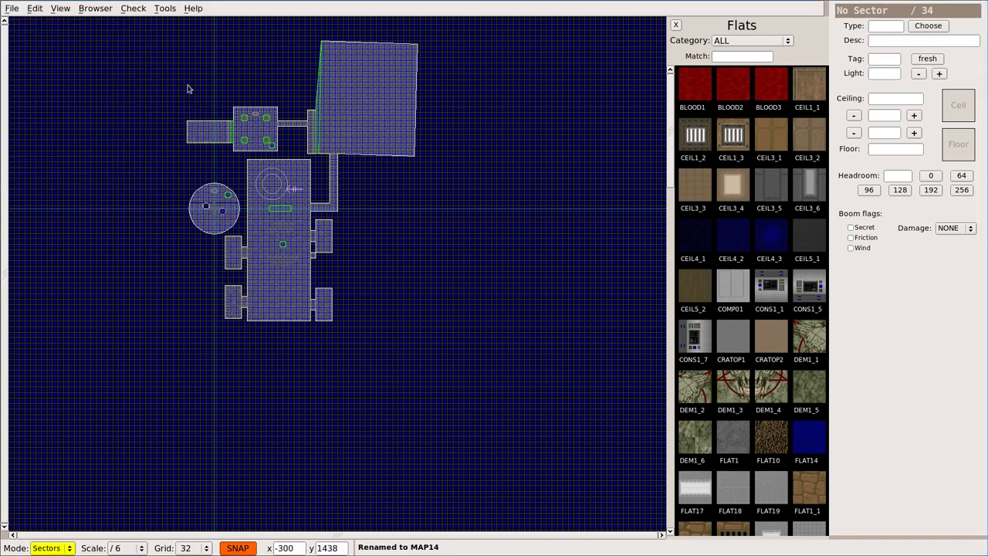
mouse_move(158, 91)
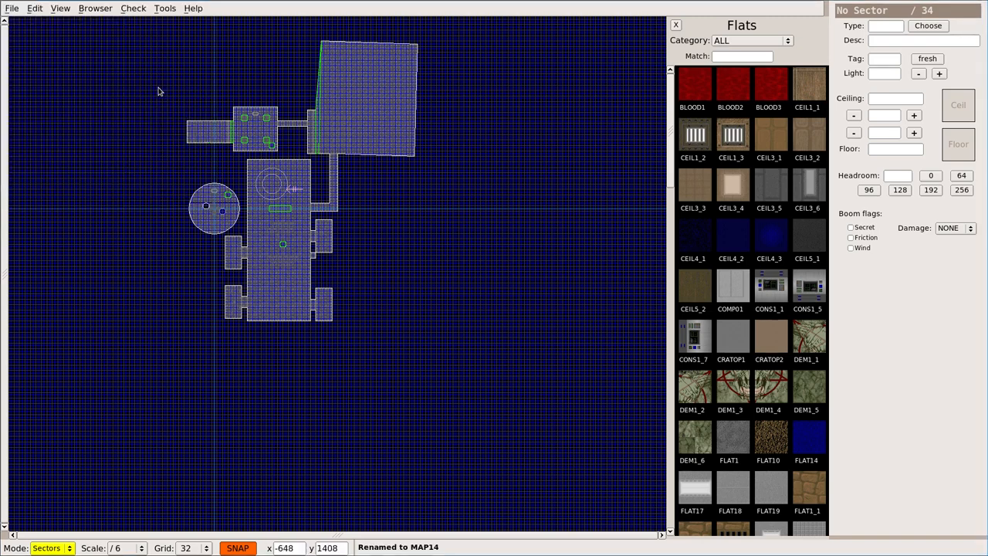
Step: Bring up the list of maps in tutorial.wad to load one
left_click(12, 8)
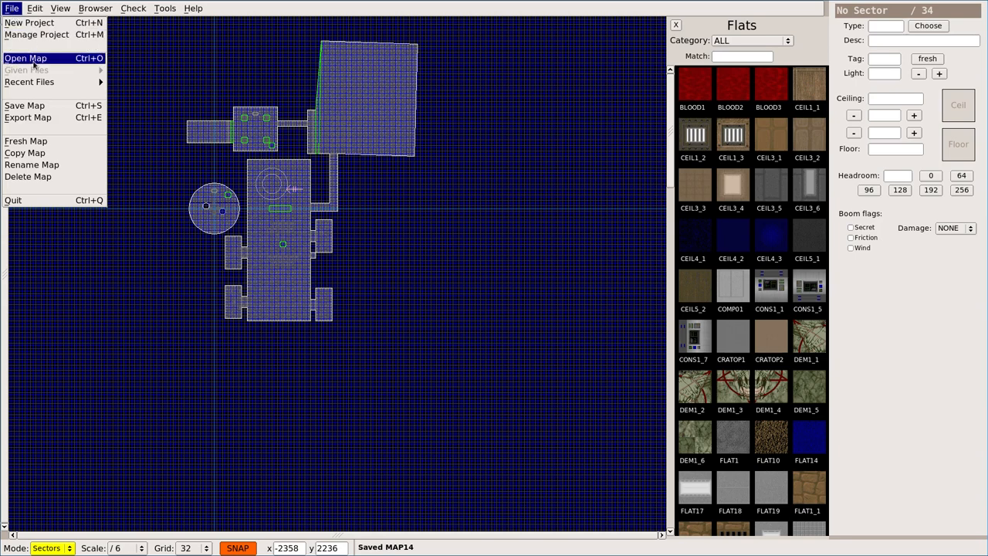
left_click(25, 58)
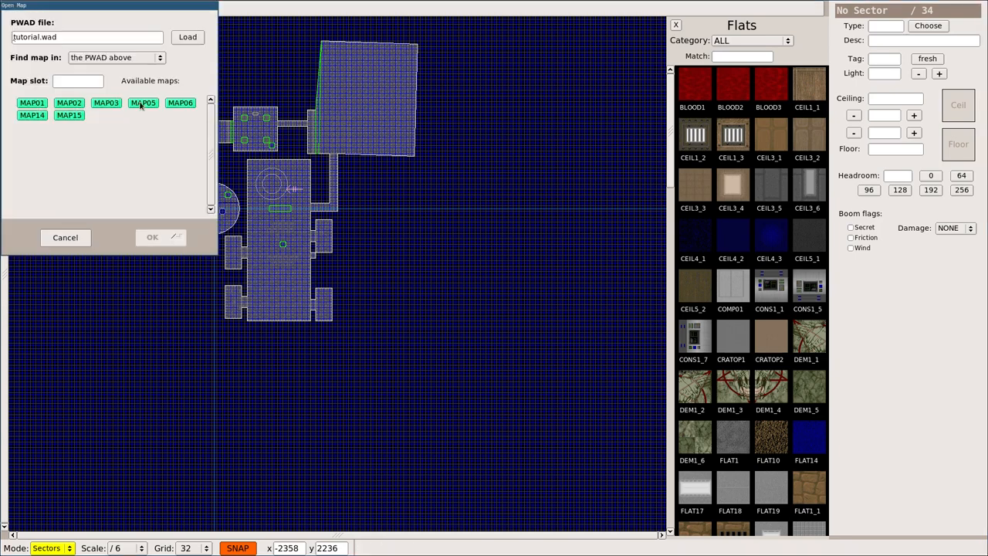
left_click(32, 115)
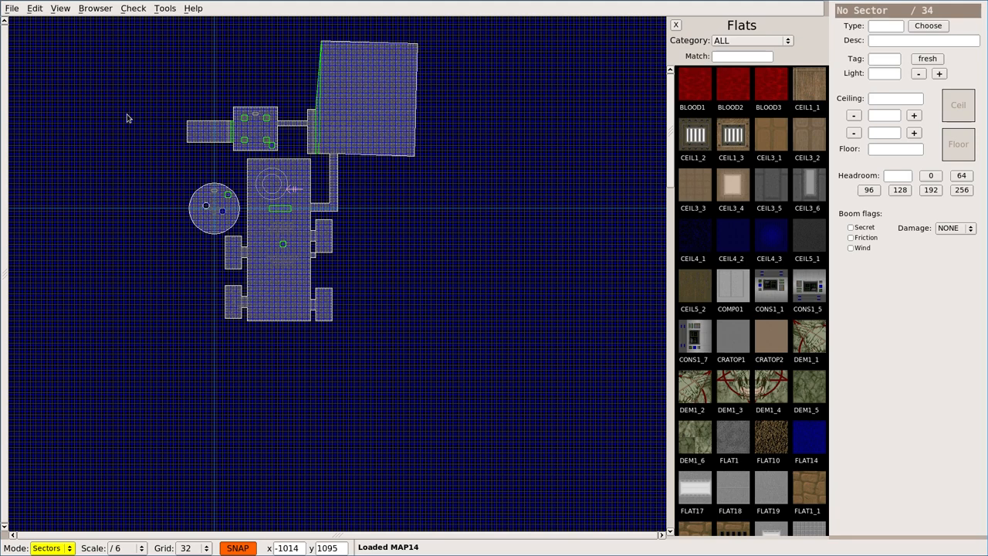
Step: Load MAP14 from the Open Map dialog
left_click(255, 127)
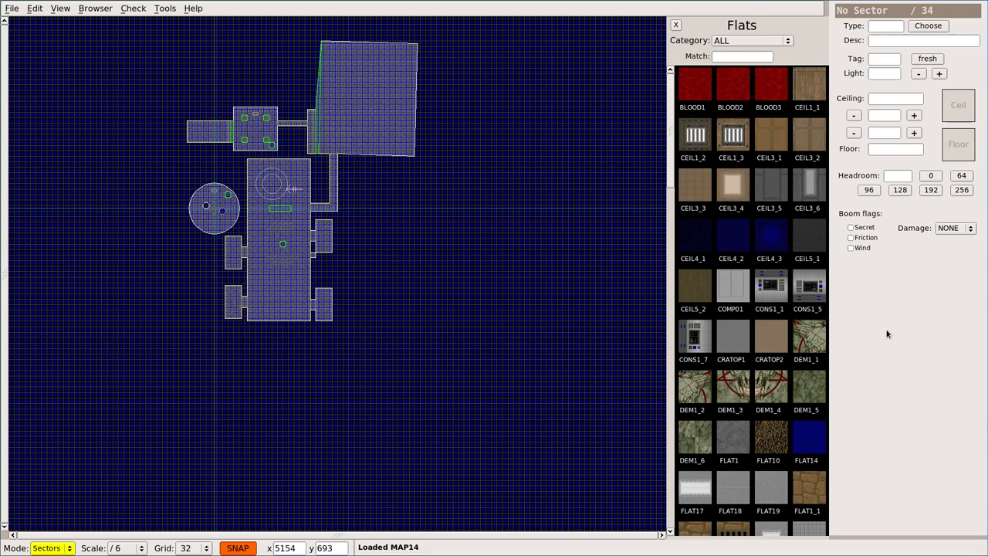
mouse_move(886, 333)
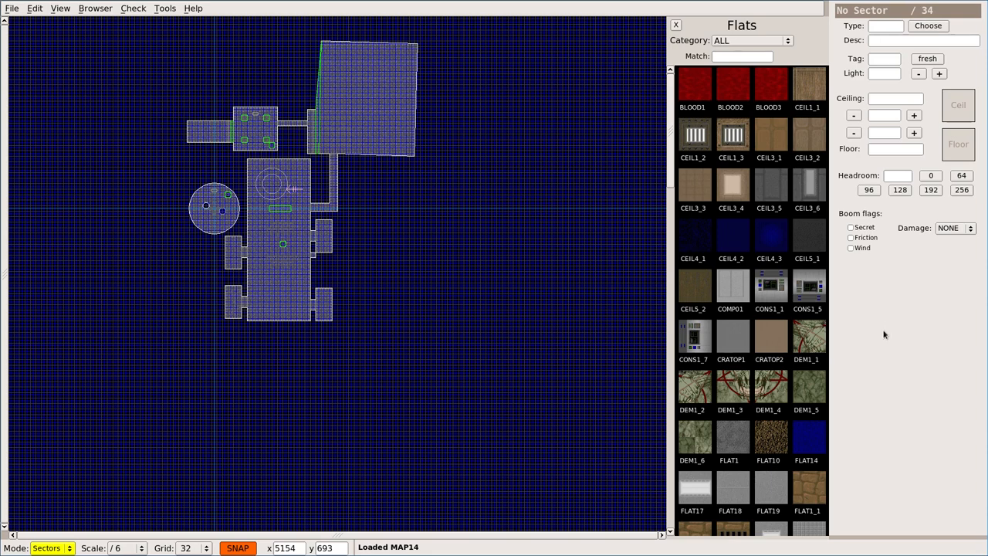